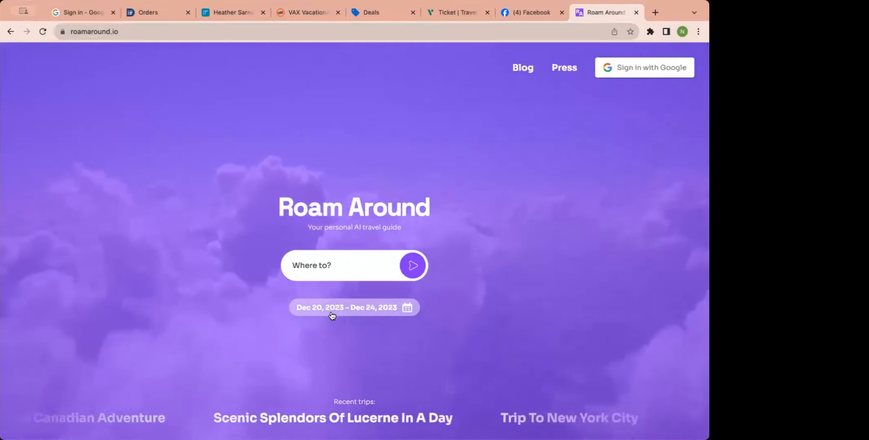
Step: Enter london as the trip destination in the 'Where to?' field
left_click(344, 264)
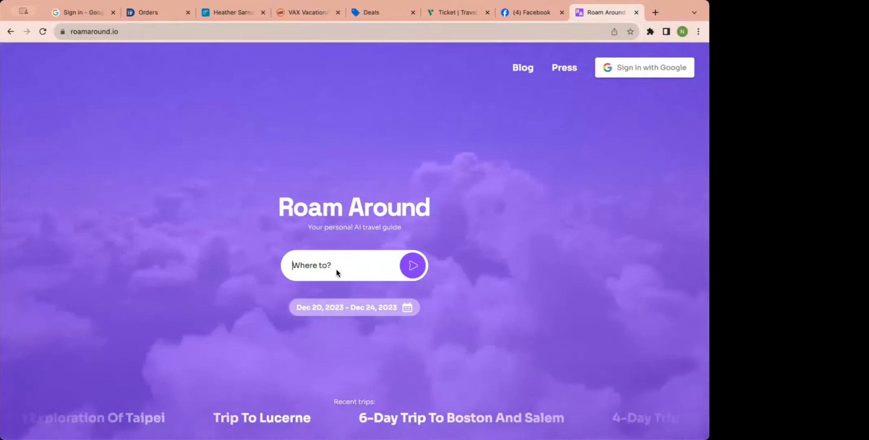
type("london")
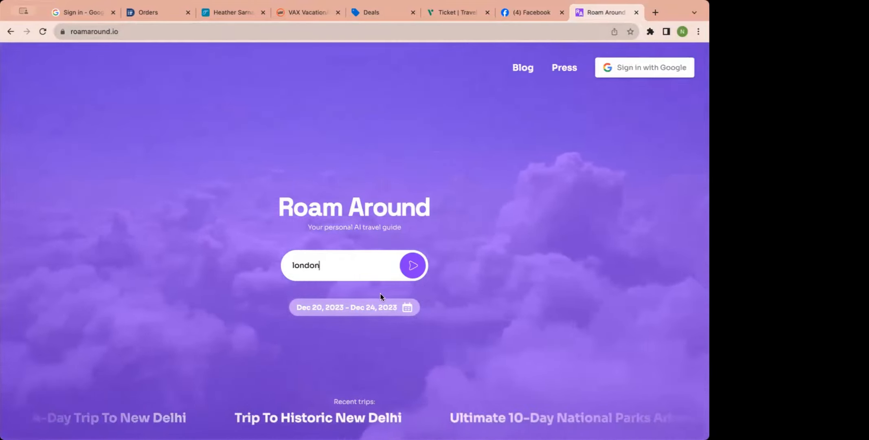
Step: Set the trip dates to April 4 (arrival) through April 9 (departure), 2024 and save them
left_click(354, 307)
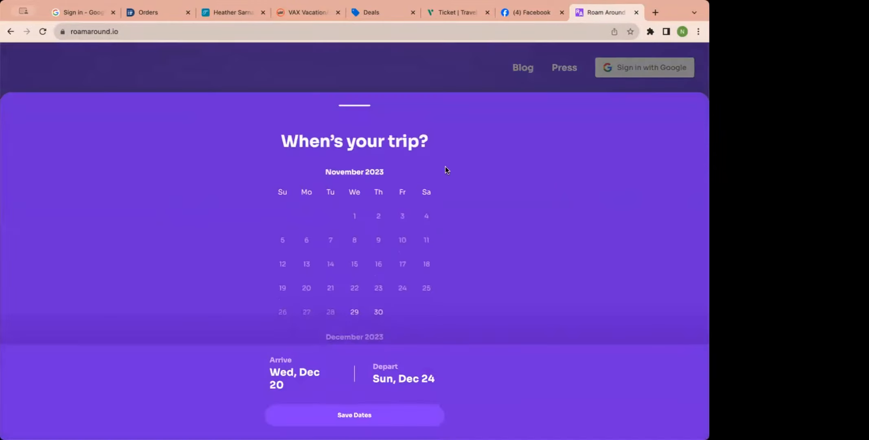
scroll("down", 3)
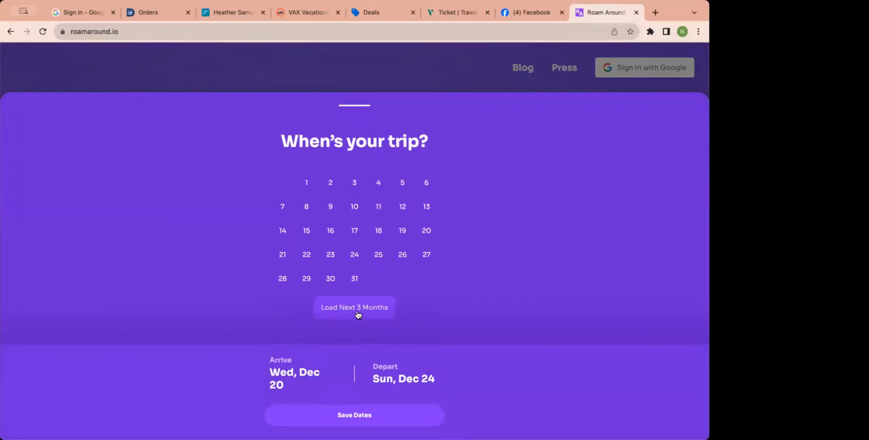
left_click(354, 307)
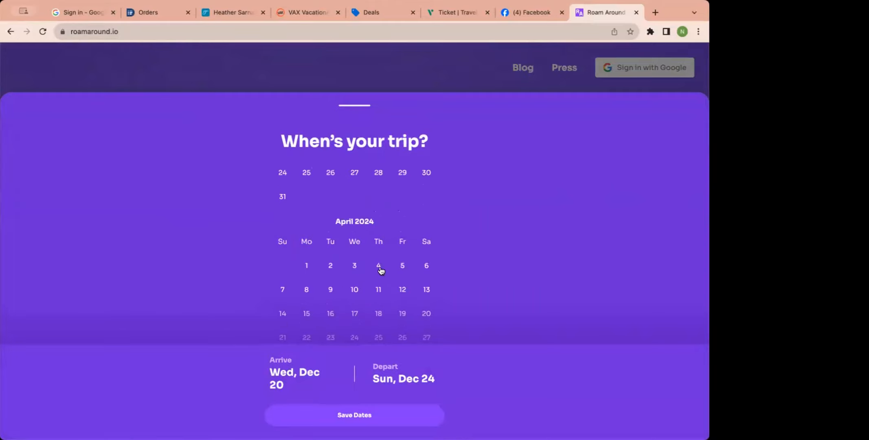
left_click(378, 265)
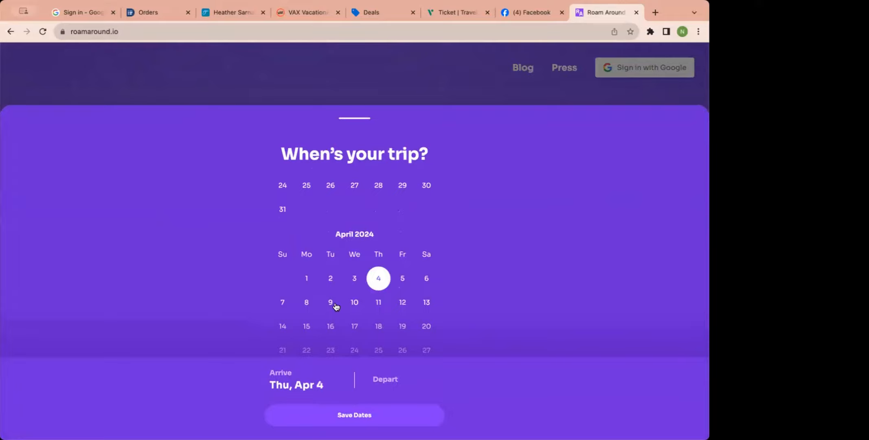
left_click(330, 302)
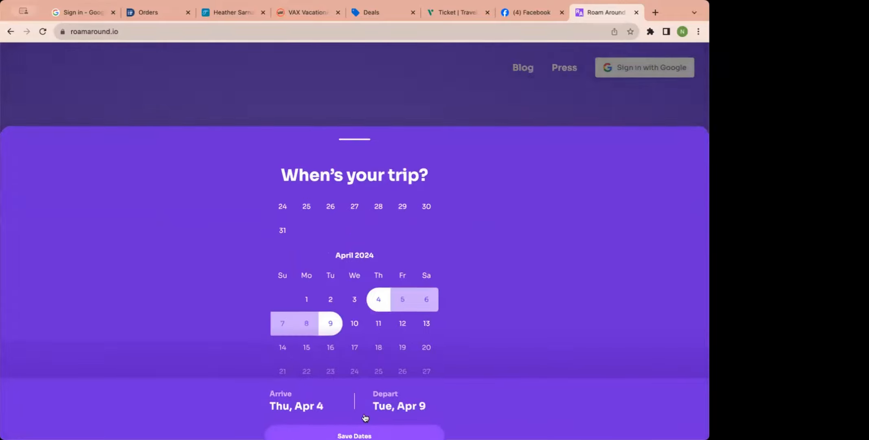
left_click(353, 435)
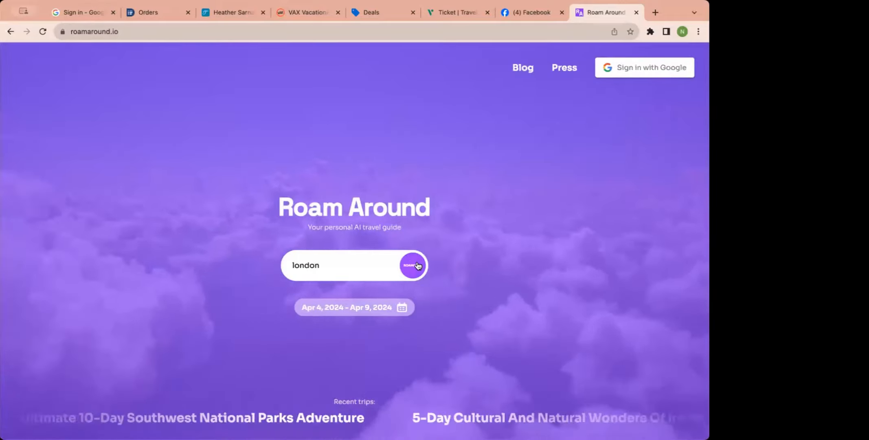
Step: Generate the 6-day London itinerary for April 4–9 and scroll down to review Day 1
left_click(411, 265)
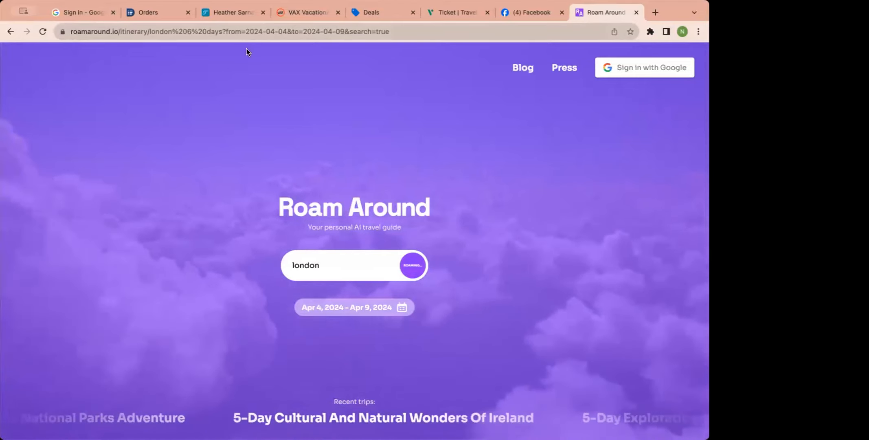
left_click(411, 264)
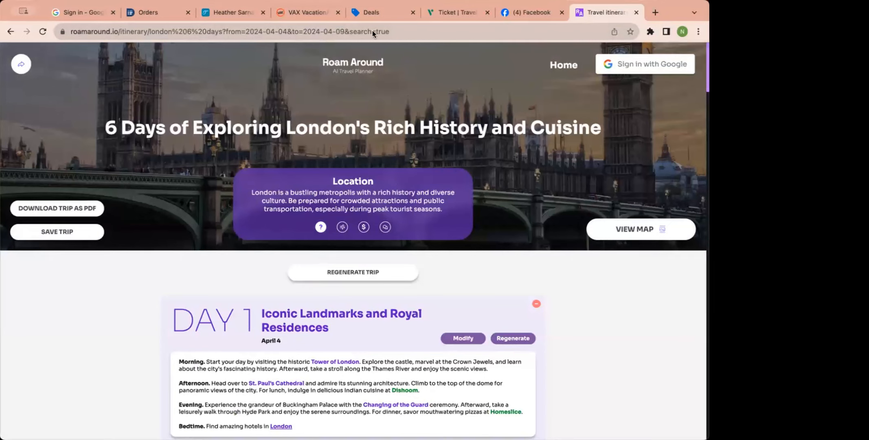
mouse_move(304, 39)
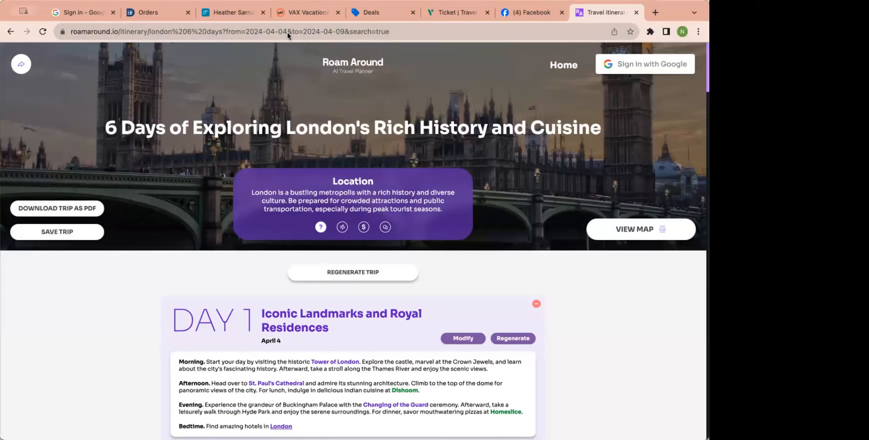
scroll("down", 3)
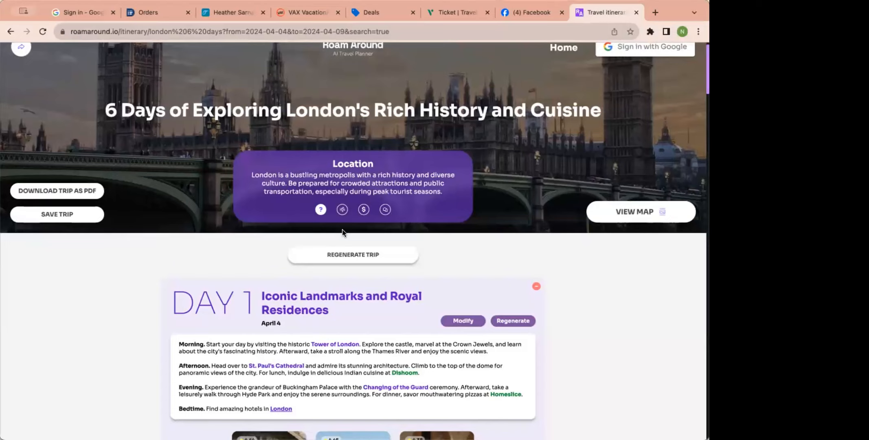
scroll("down", 3)
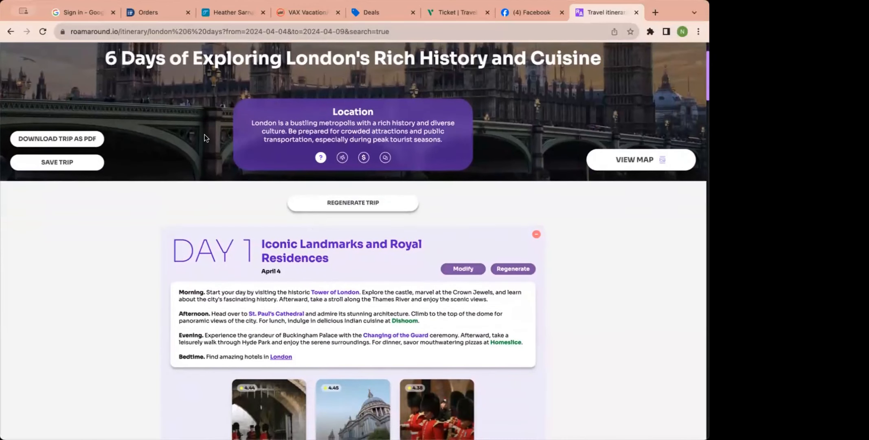
scroll("down", 3)
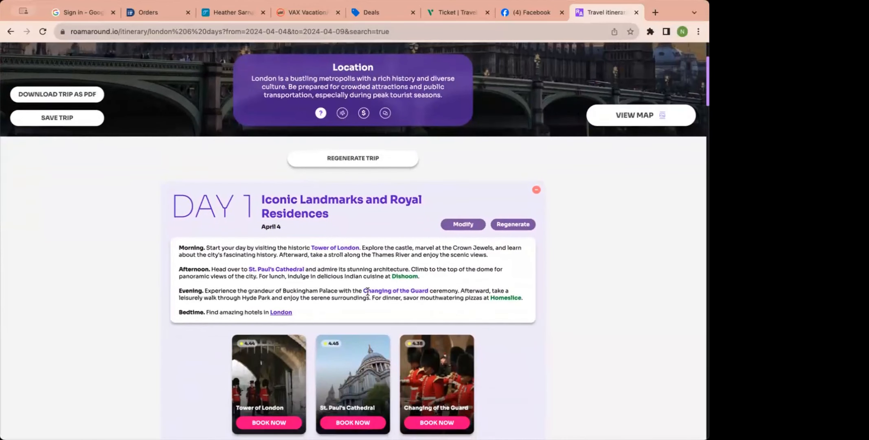
scroll("down", 3)
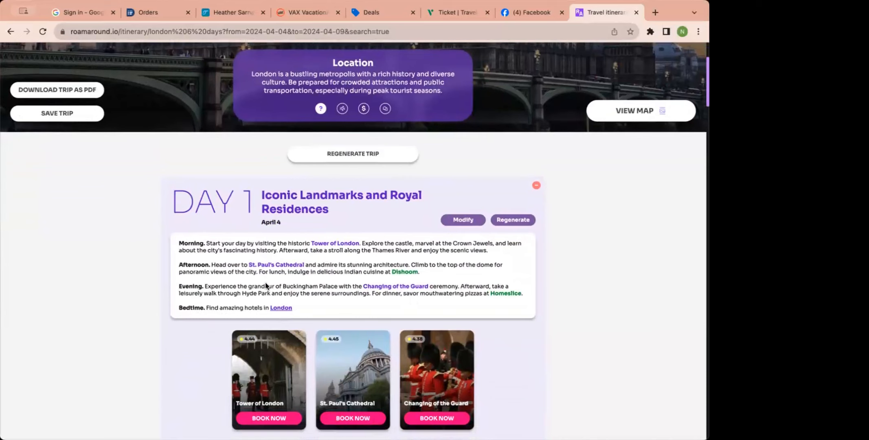
scroll("down", 3)
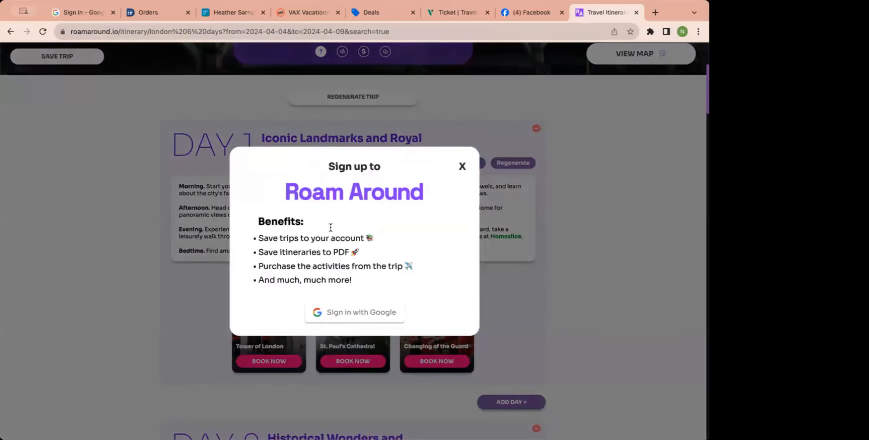
Step: Close the 'Sign up to Roam Around' popup so the saved London itinerary shows again
left_click(354, 312)
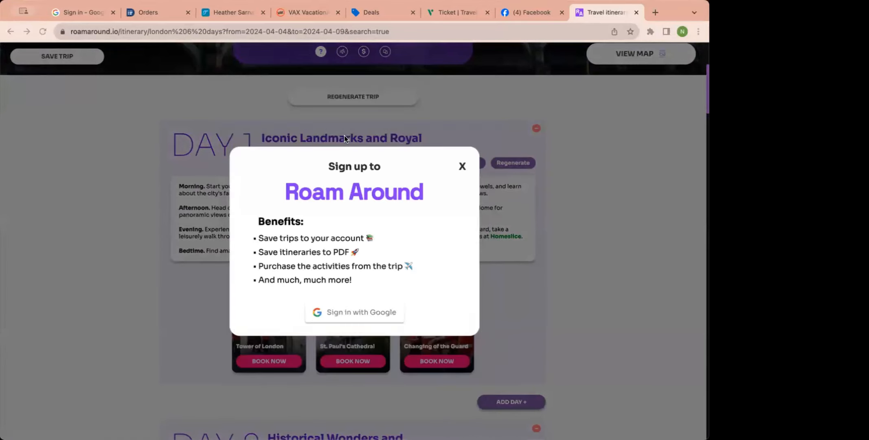
mouse_move(317, 212)
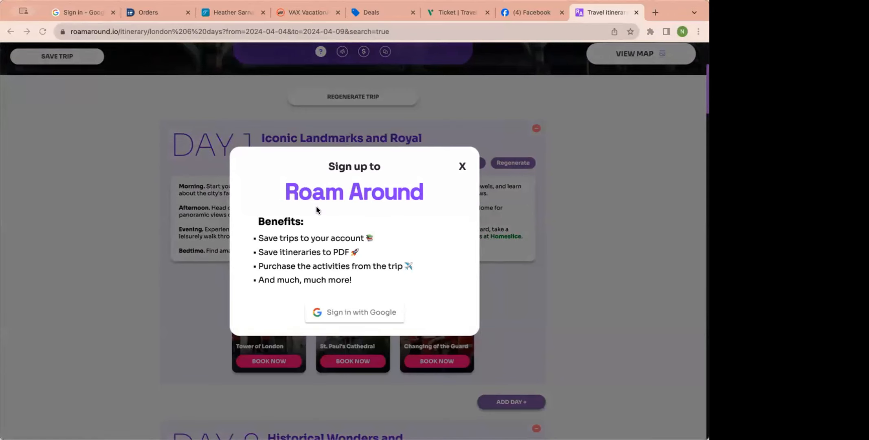
left_click(354, 312)
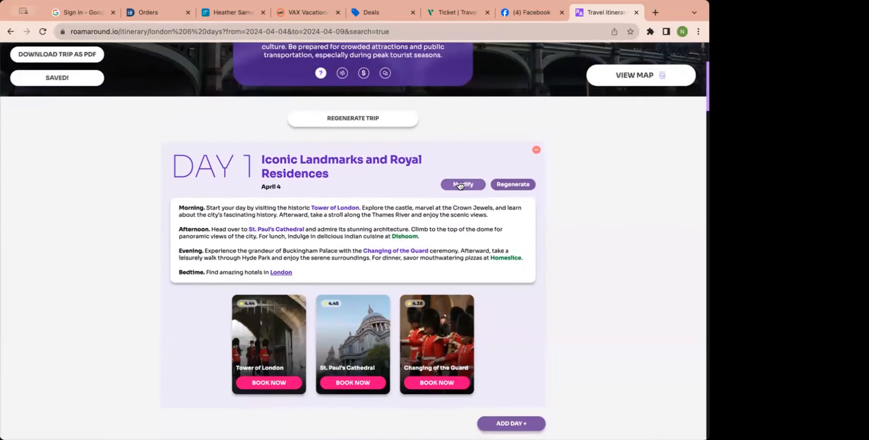
Step: Submit an AI modification request for Day 1 of the London itinerary and let it regenerate
left_click(462, 184)
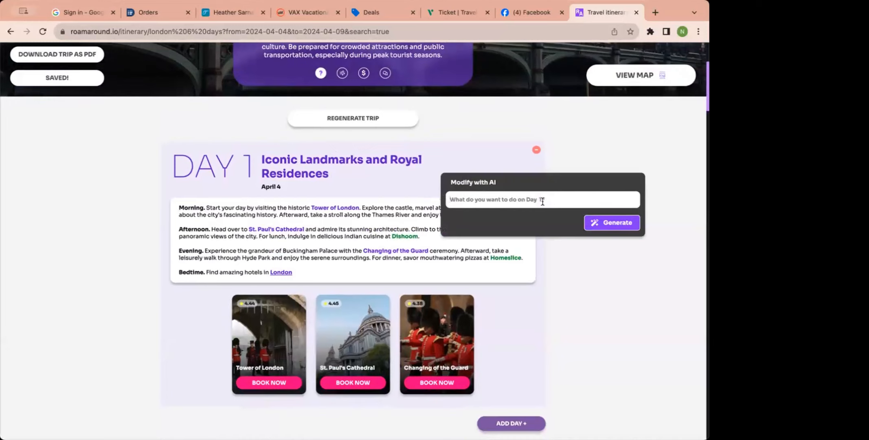
mouse_move(327, 97)
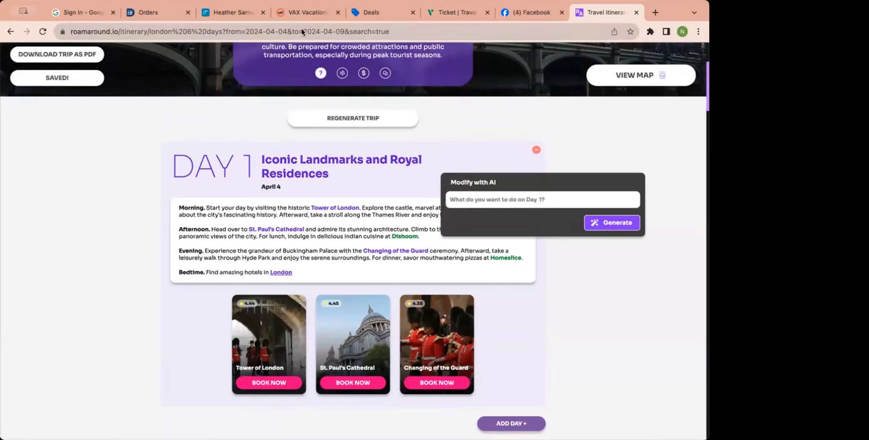
mouse_move(220, 132)
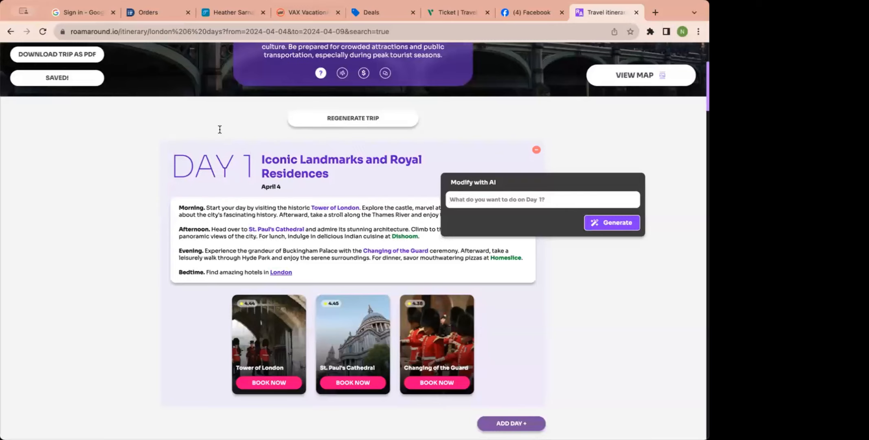
mouse_move(209, 168)
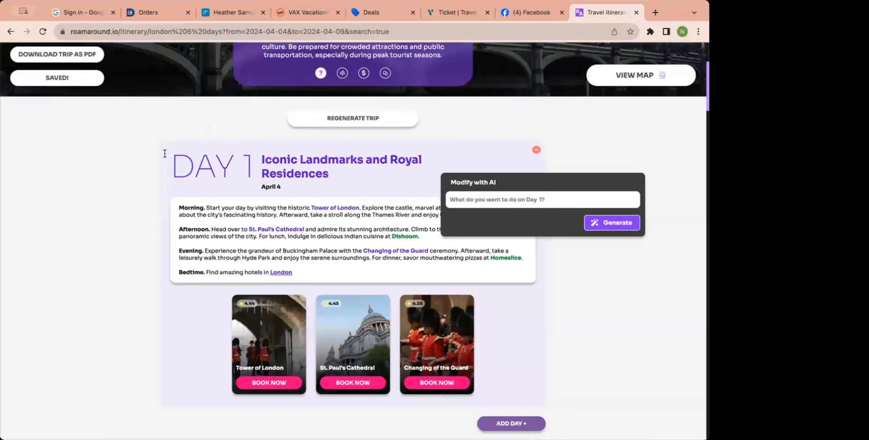
type("na")
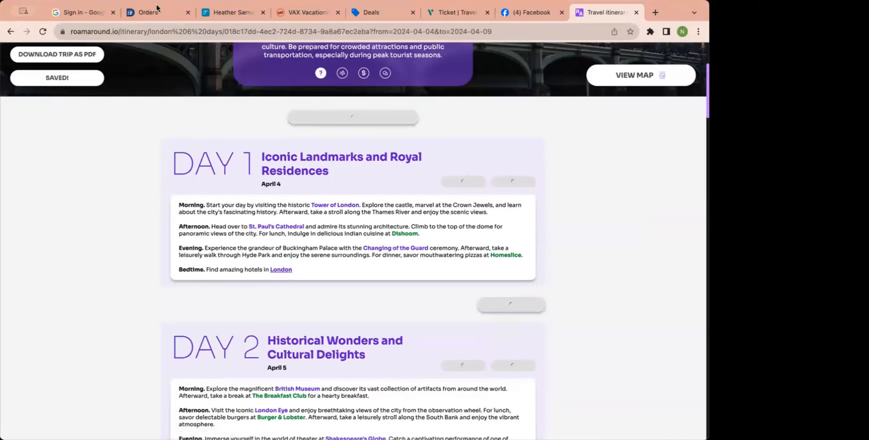
mouse_move(53, 12)
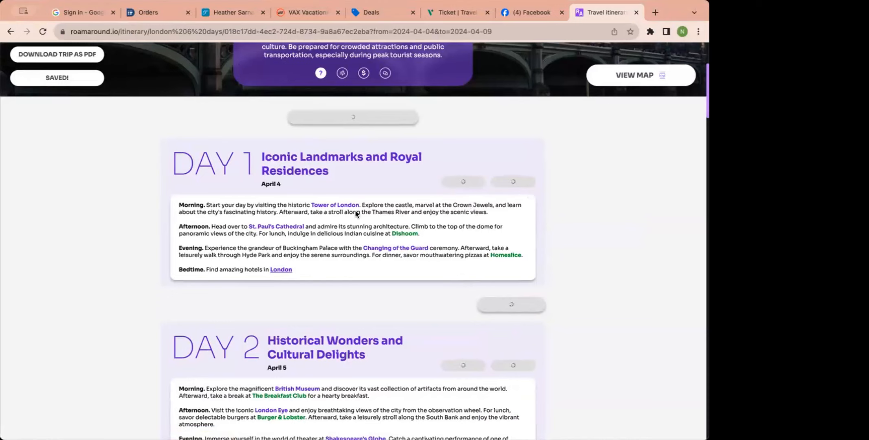
mouse_move(161, 172)
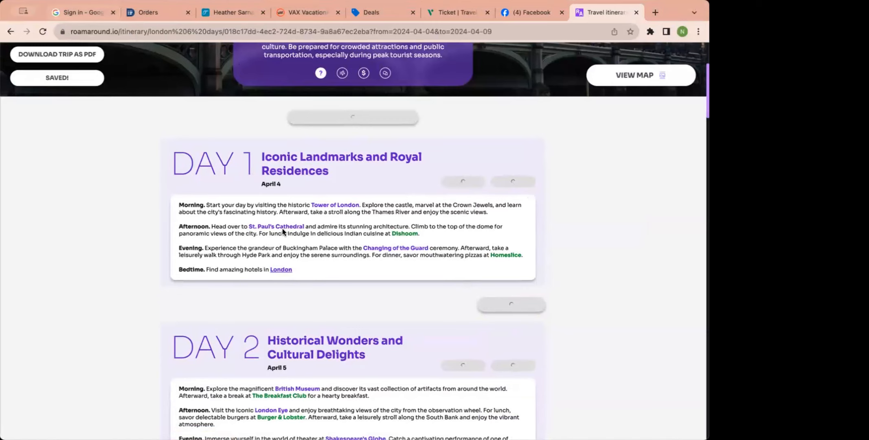
mouse_move(355, 247)
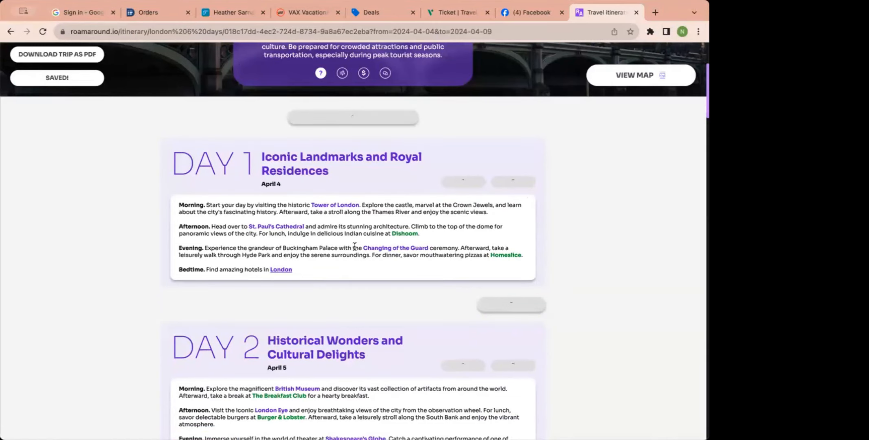
scroll("down", 3)
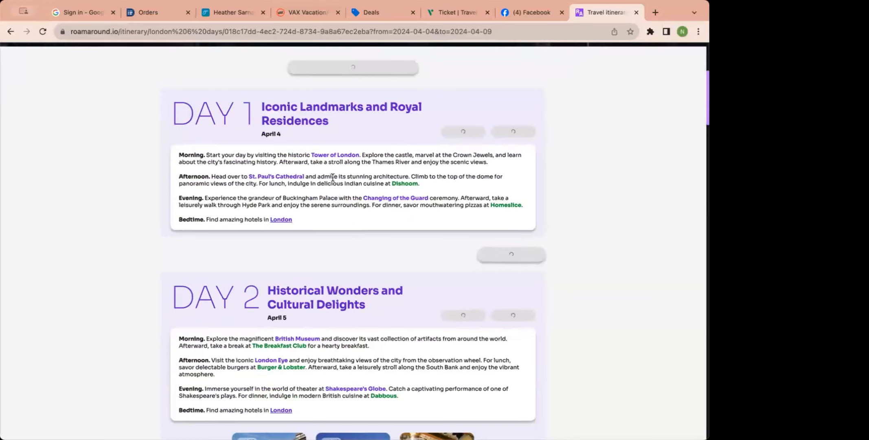
mouse_move(385, 45)
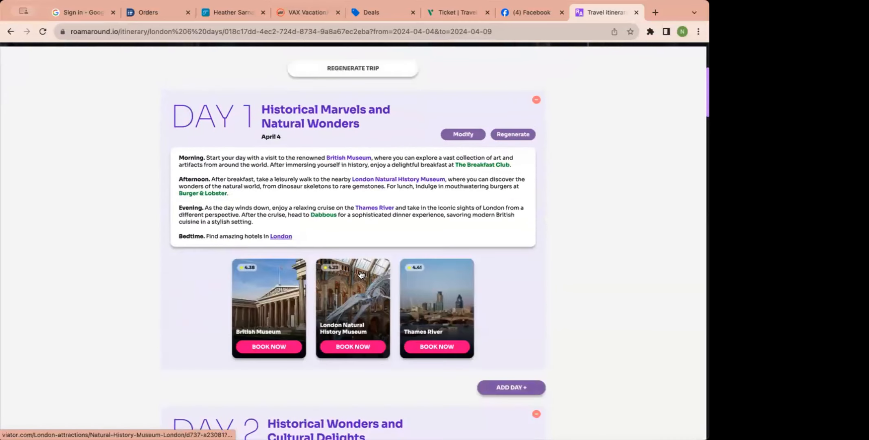
mouse_move(346, 196)
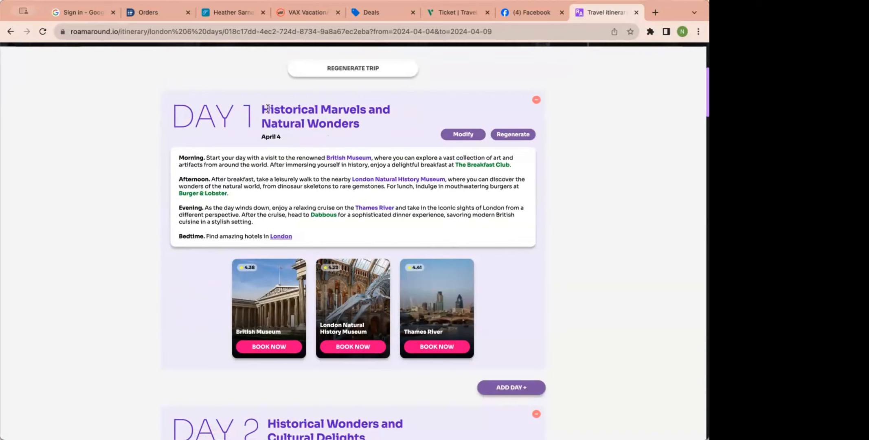
mouse_move(272, 81)
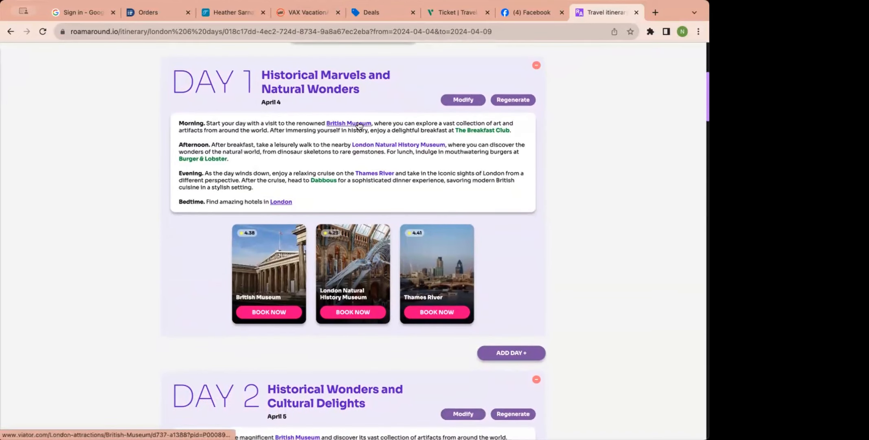
mouse_move(398, 145)
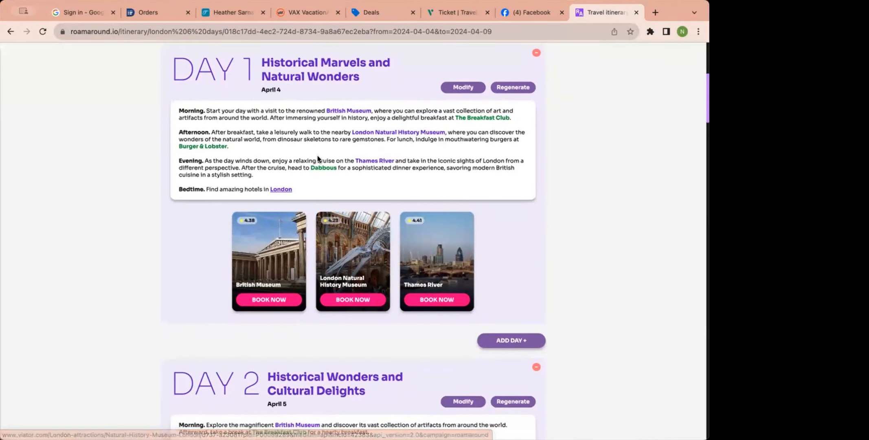
scroll("down", 3)
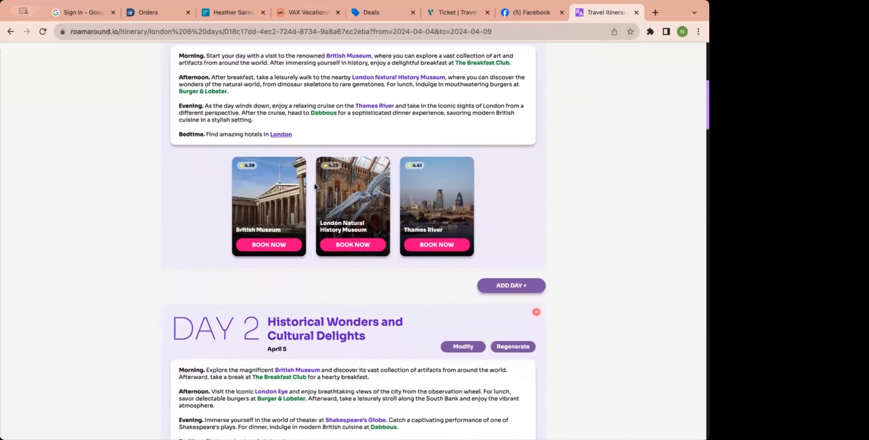
scroll("down", 3)
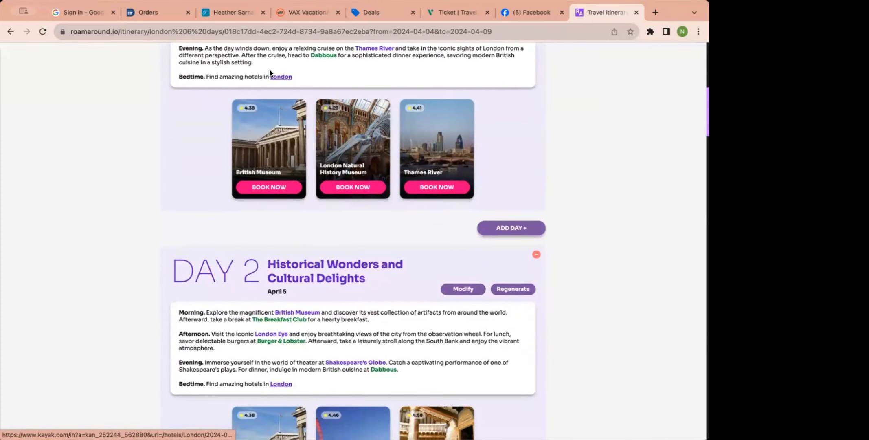
scroll("down", 3)
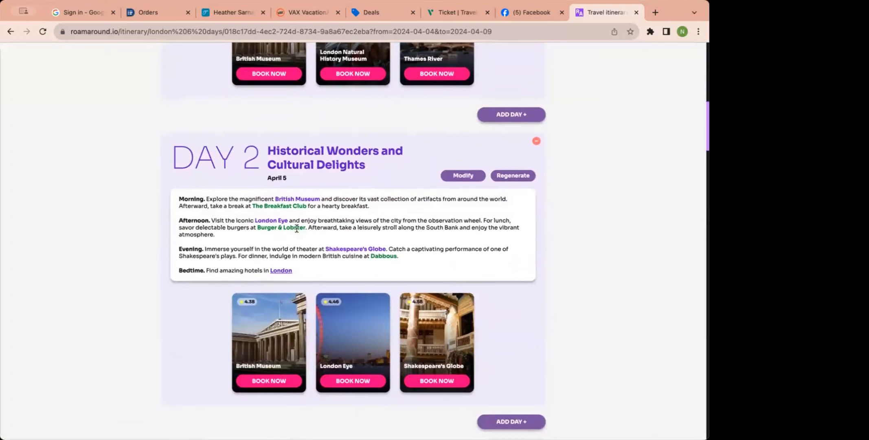
scroll("down", 3)
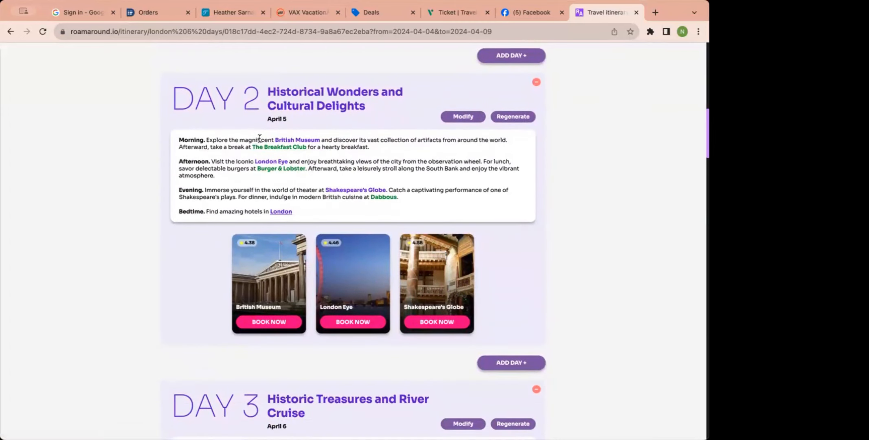
scroll("up", 3)
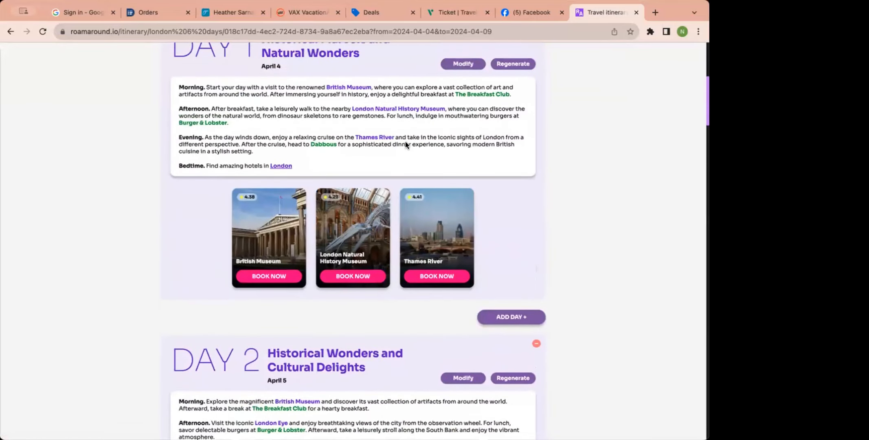
scroll("down", 3)
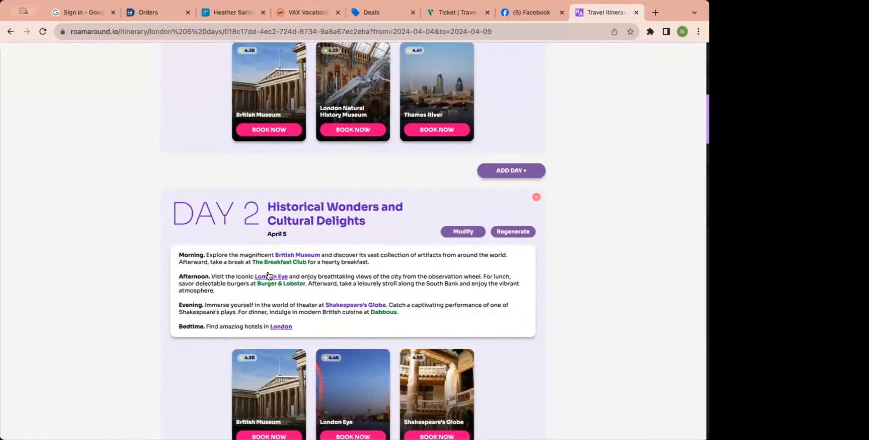
mouse_move(462, 234)
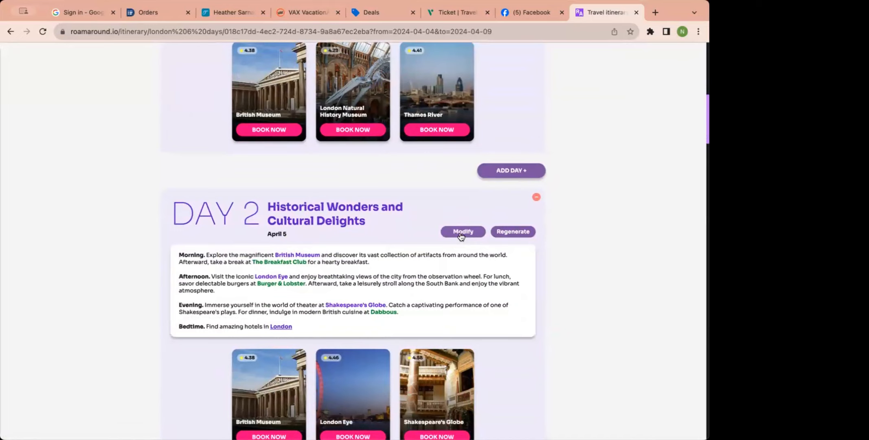
Step: Regenerate Day 2 with the AI prompt 'buckingham palace' and review the new plan
left_click(462, 231)
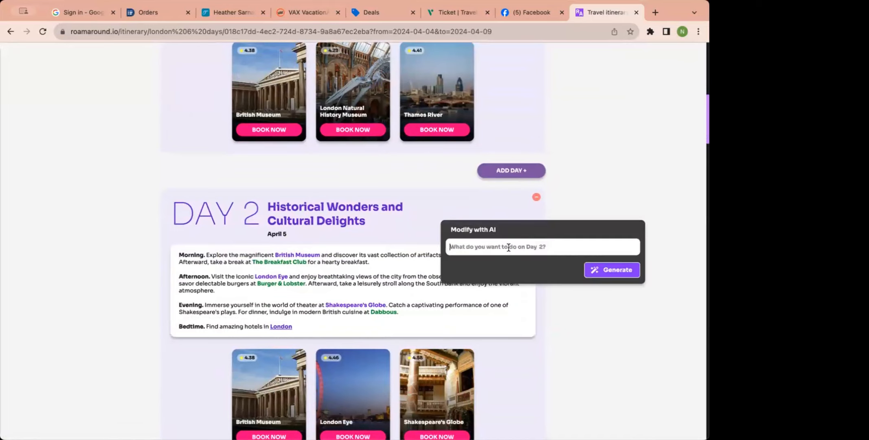
type("buck")
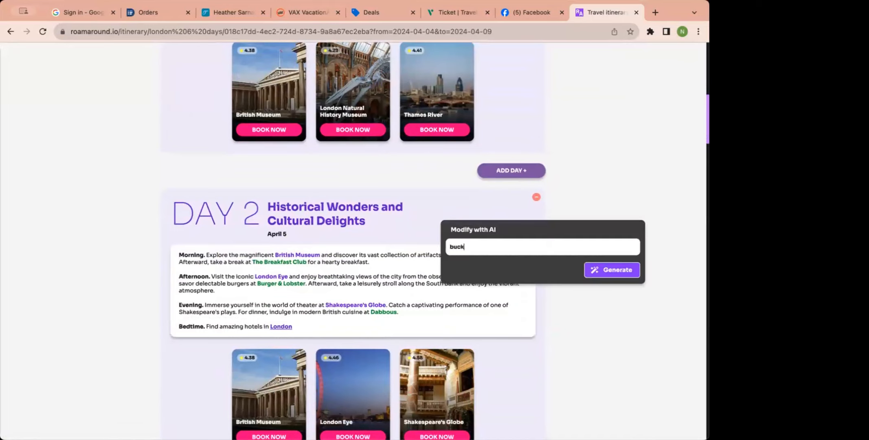
type("ingham palace")
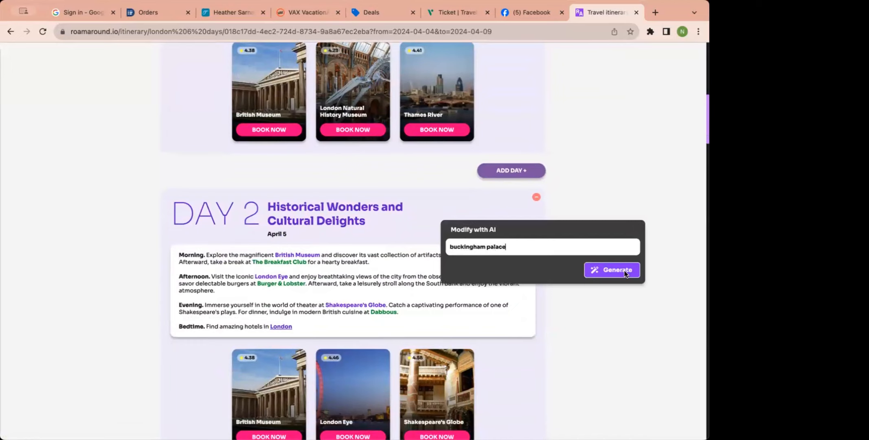
left_click(611, 270)
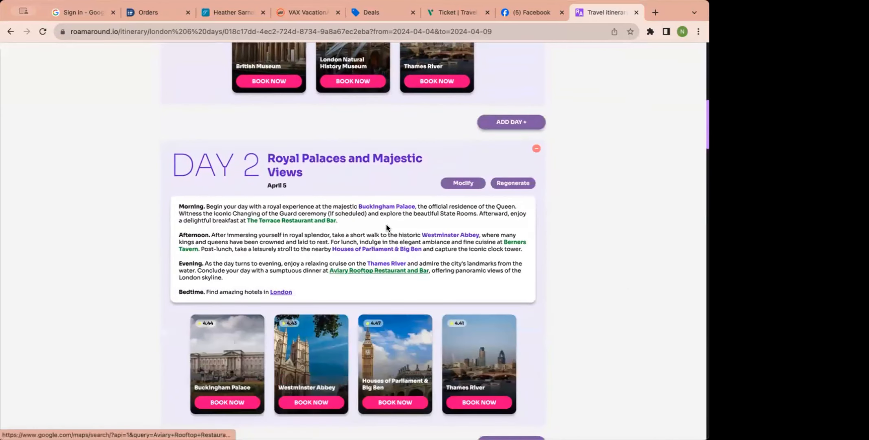
scroll("down", 3)
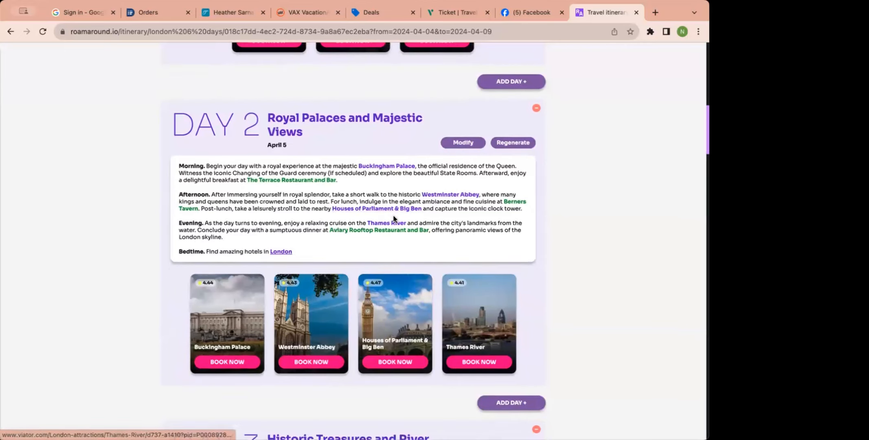
scroll("down", 3)
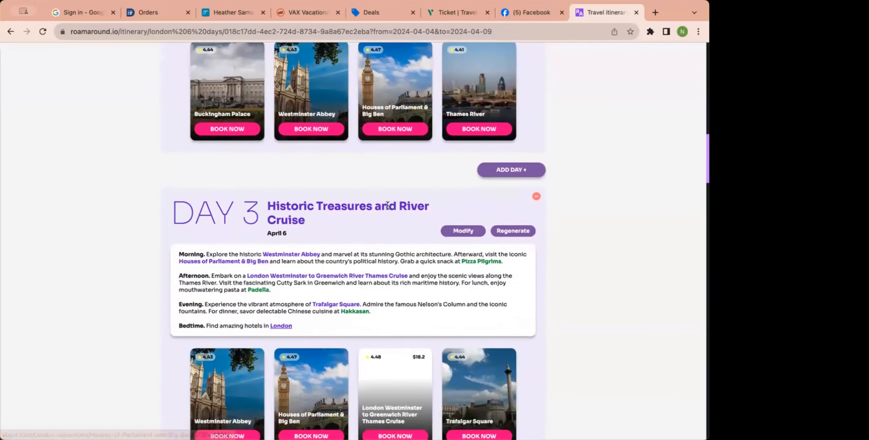
Step: Regenerate Day 3 with the AI prompt 'london eye'
scroll("down", 3)
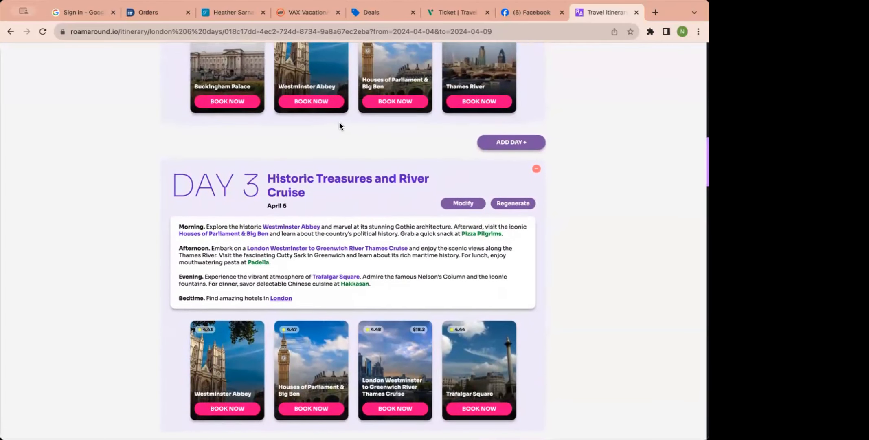
mouse_move(424, 180)
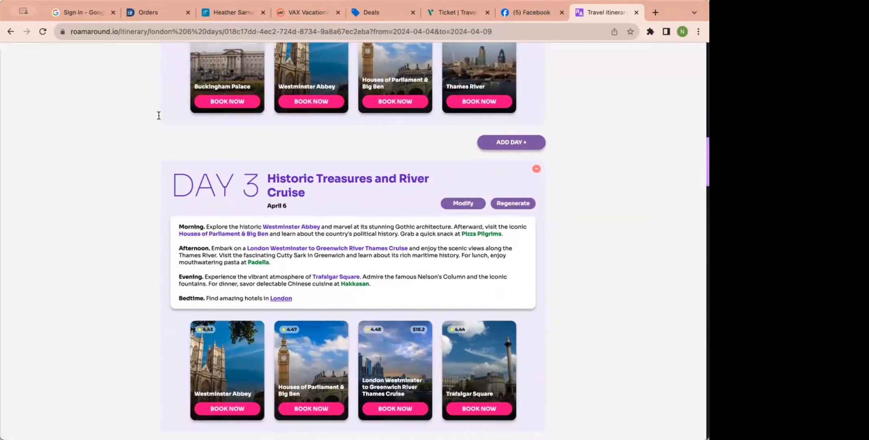
left_click(462, 202)
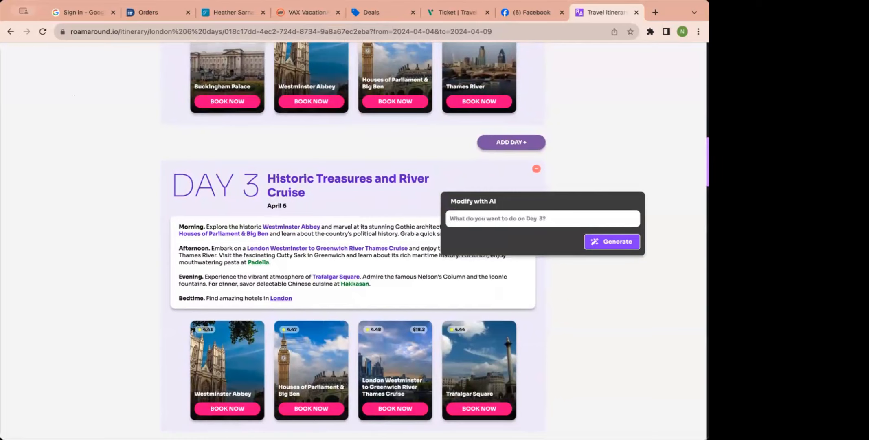
type("london eye")
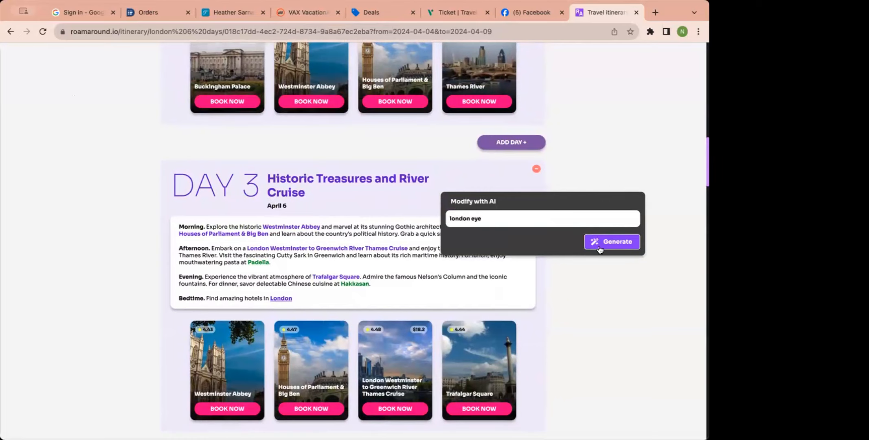
left_click(612, 241)
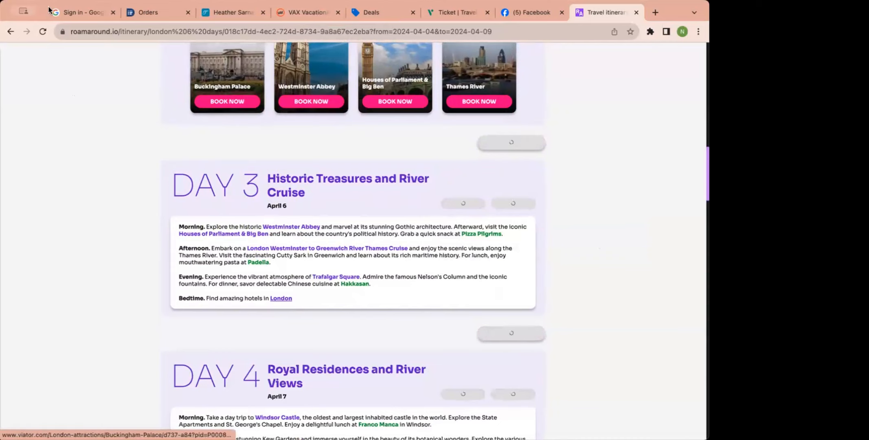
scroll("down", 3)
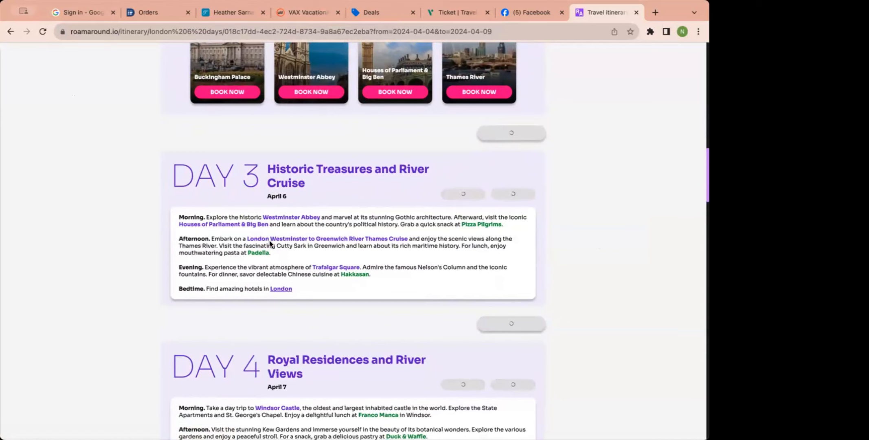
scroll("down", 3)
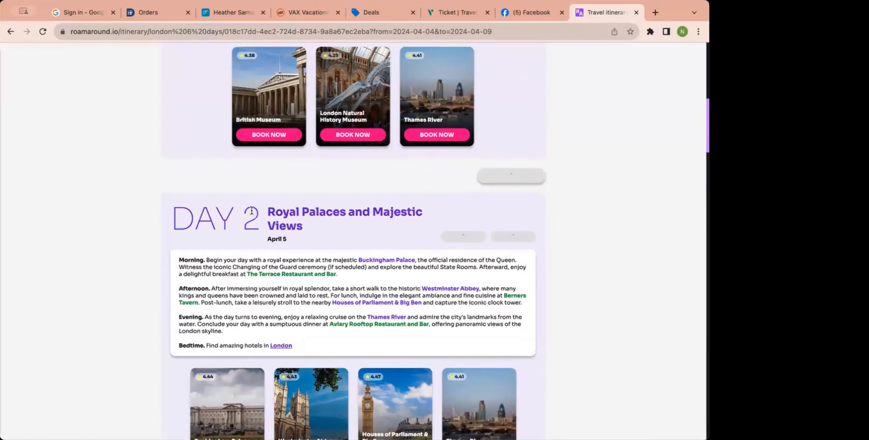
scroll("down", 3)
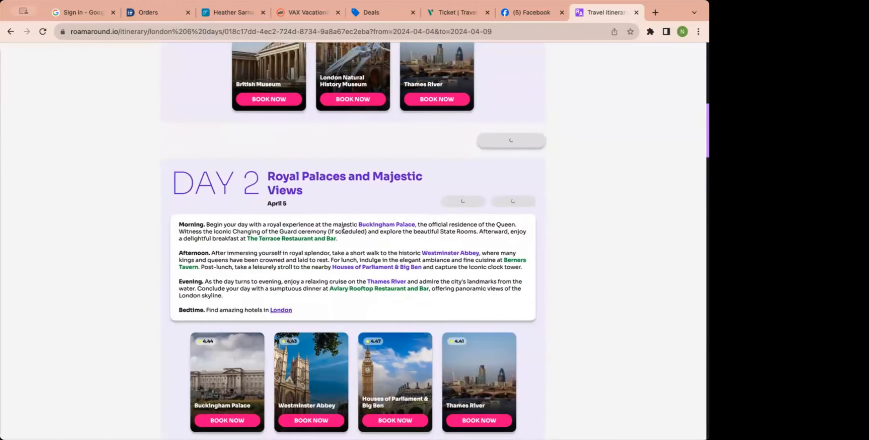
scroll("down", 3)
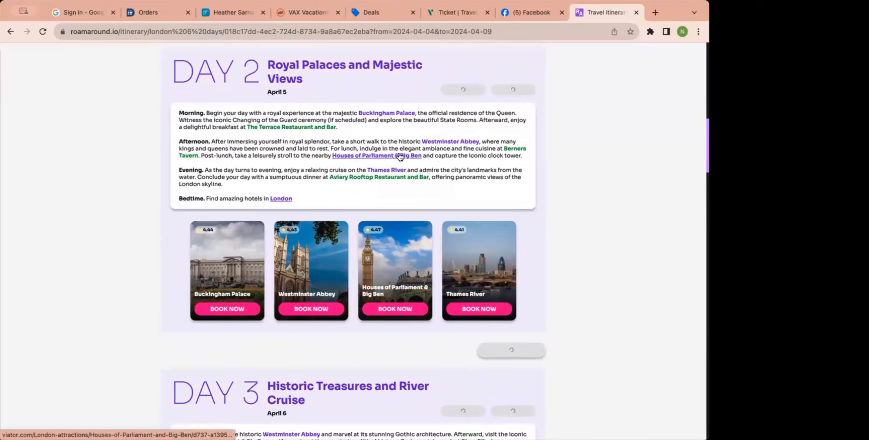
mouse_move(386, 113)
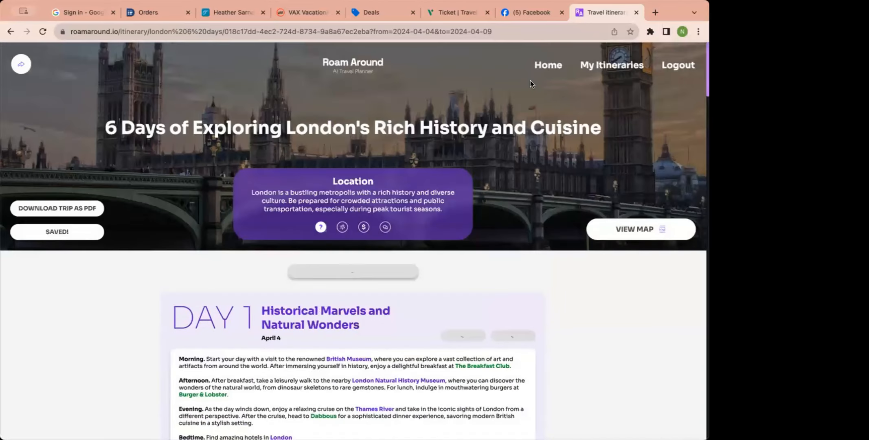
mouse_move(365, 66)
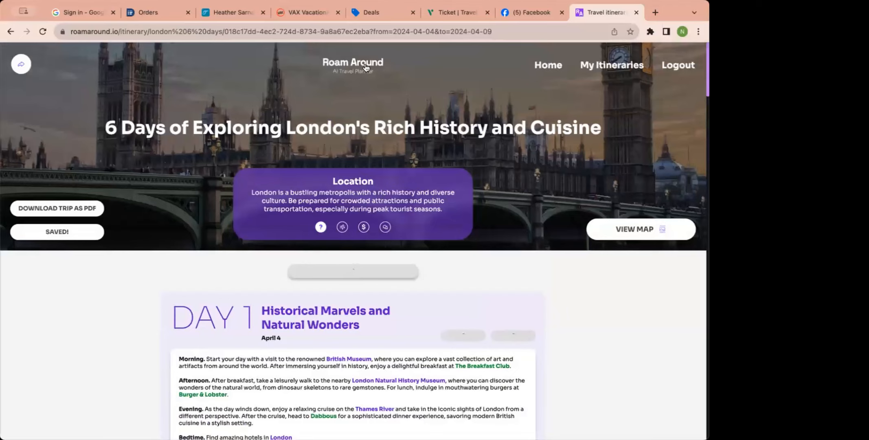
Step: Return to the home page and set new trip dates ending December 13, 2023
left_click(352, 61)
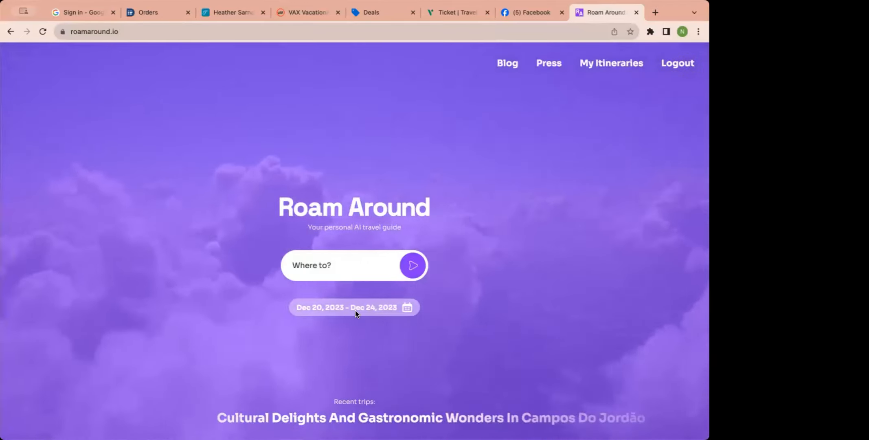
left_click(347, 307)
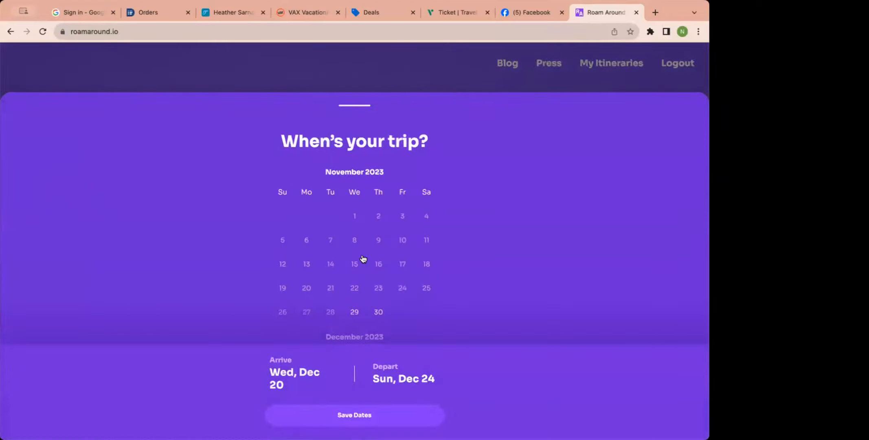
scroll("down", 3)
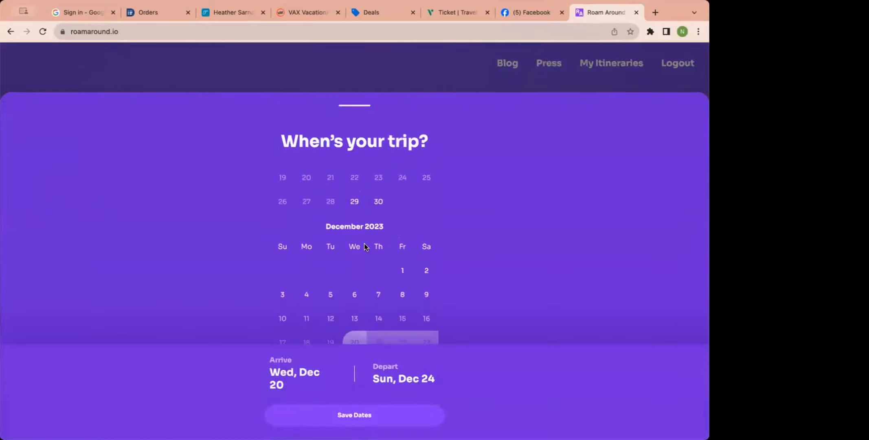
scroll("down", 3)
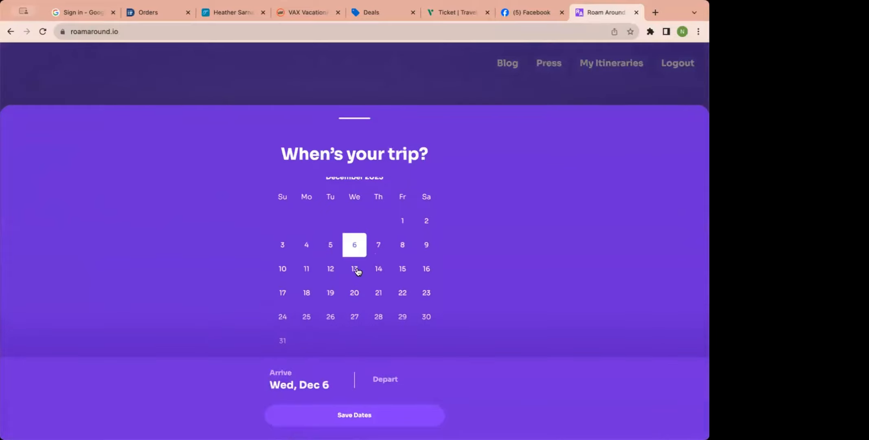
left_click(355, 268)
type("In")
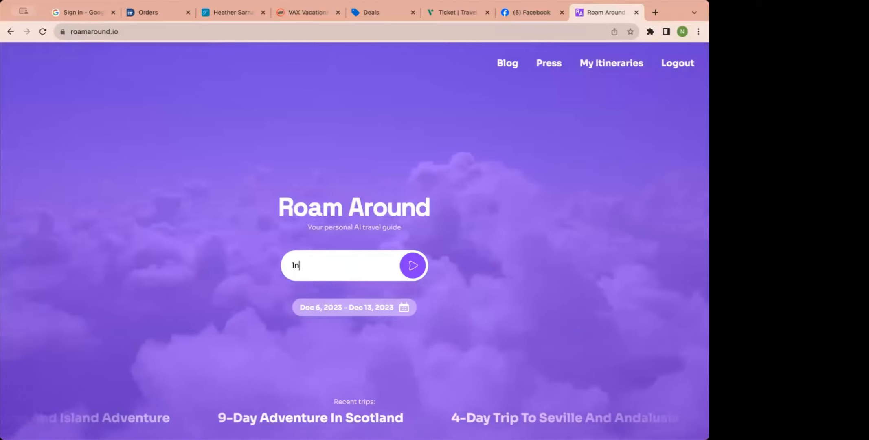
Step: Enter london as the destination and generate the 8-day December 6–13 itinerary
type("london")
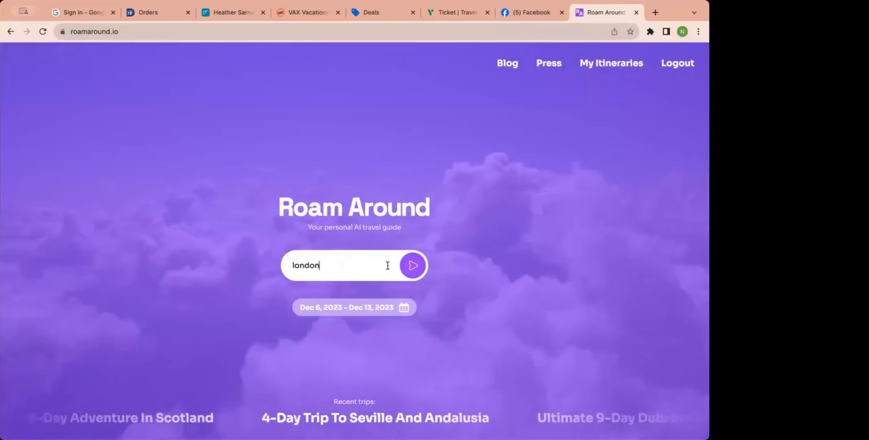
left_click(412, 265)
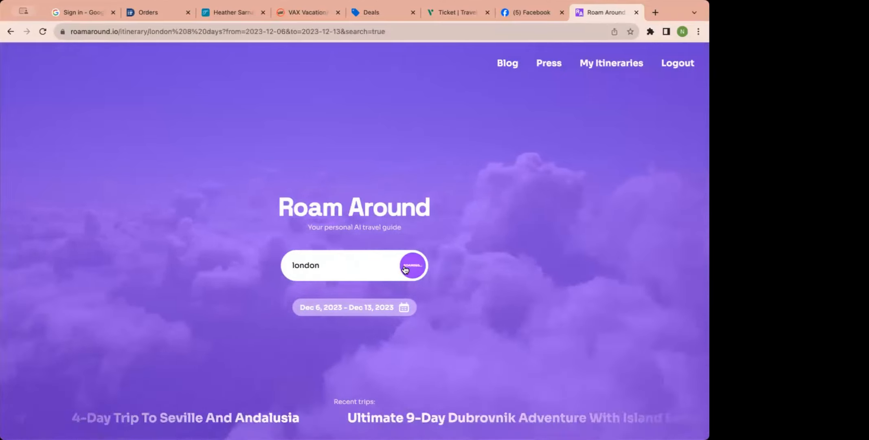
left_click(412, 265)
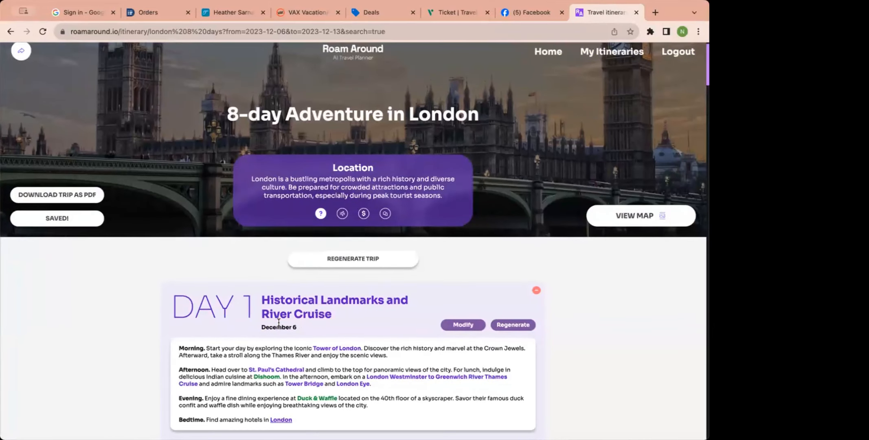
scroll("down", 3)
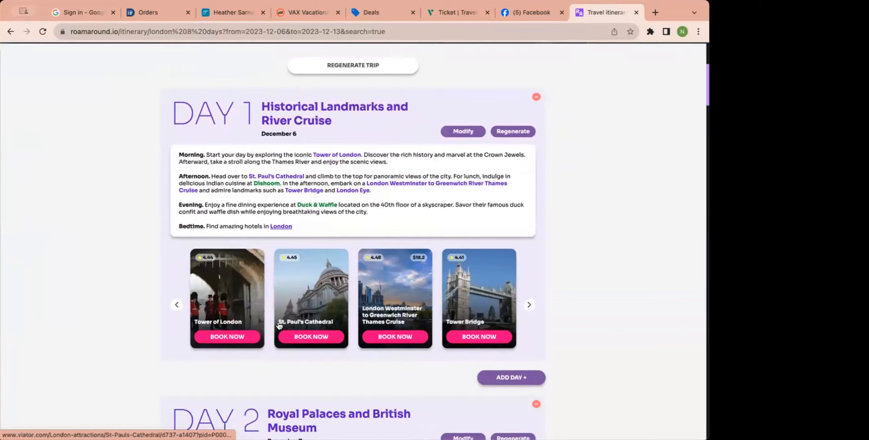
Step: Regenerate Day 1 with the AI prompt 'winter wonderland', then open a new browser tab
left_click(462, 131)
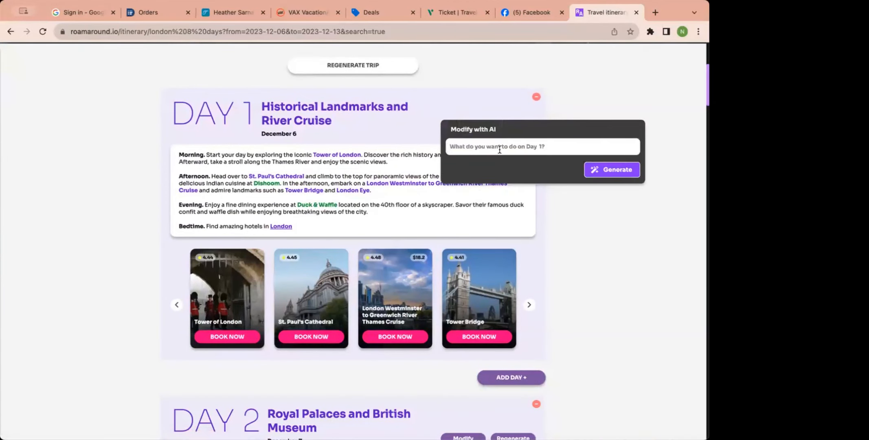
type("winter")
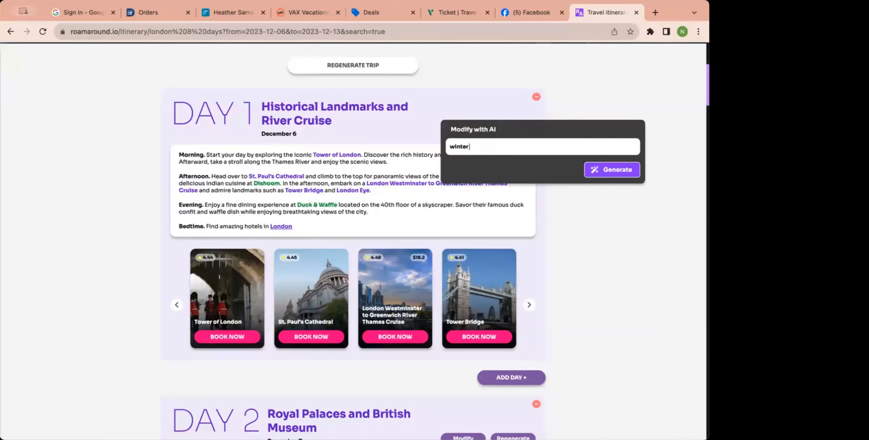
type("wonderland")
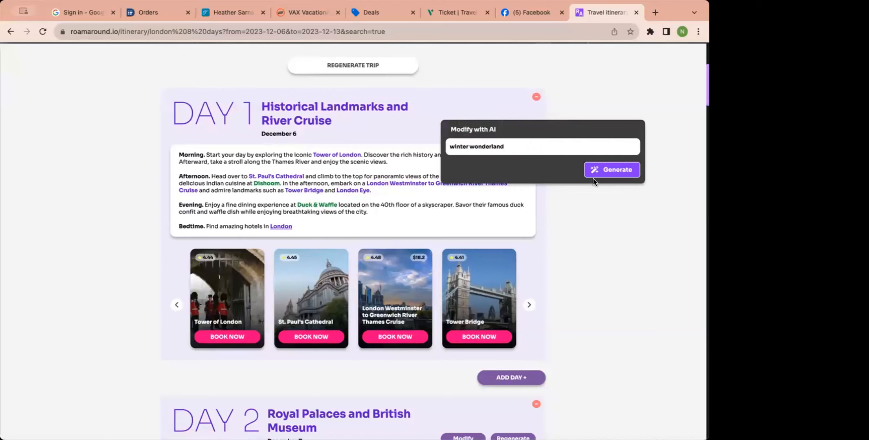
left_click(611, 169)
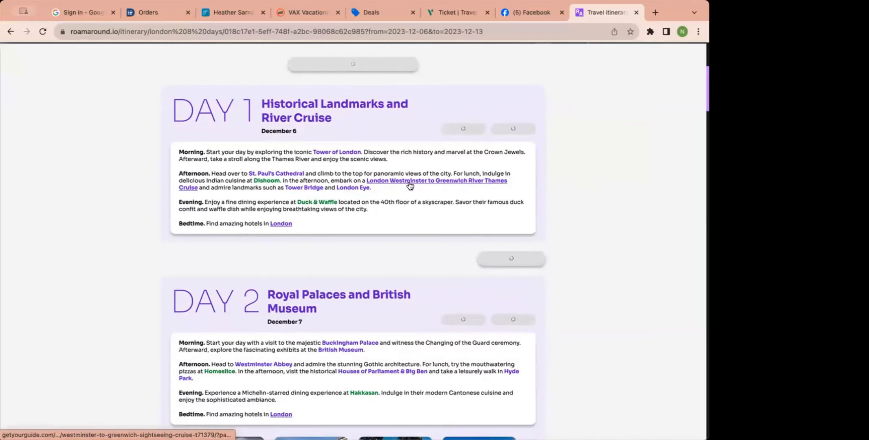
mouse_move(519, 124)
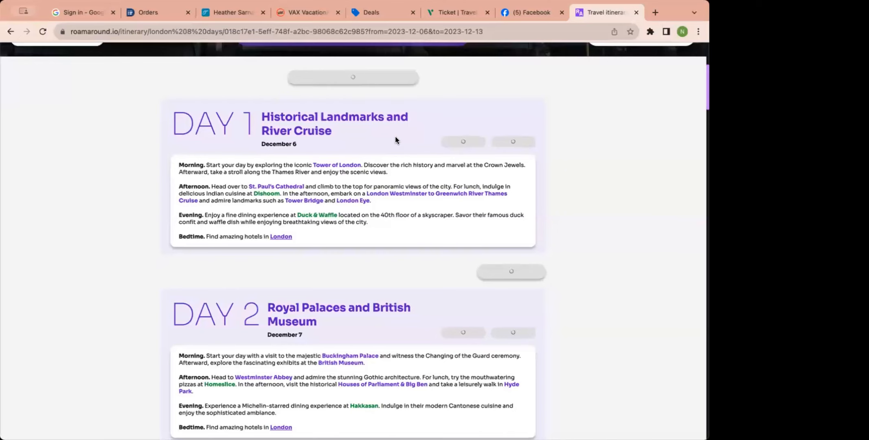
scroll("down", 3)
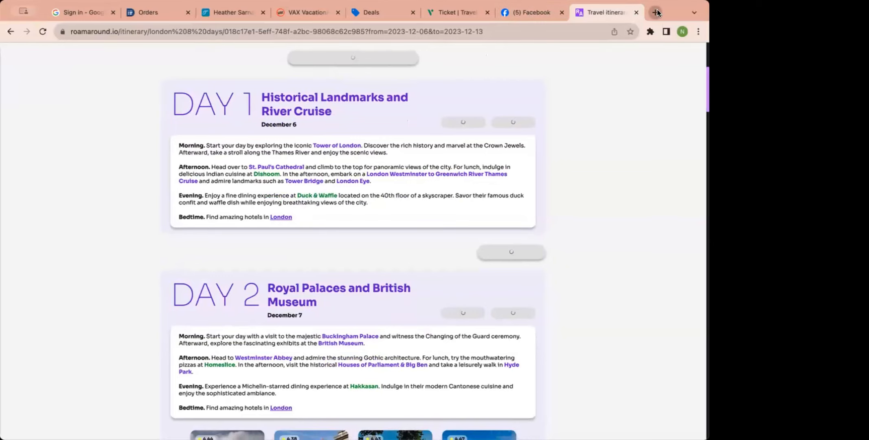
left_click(656, 12)
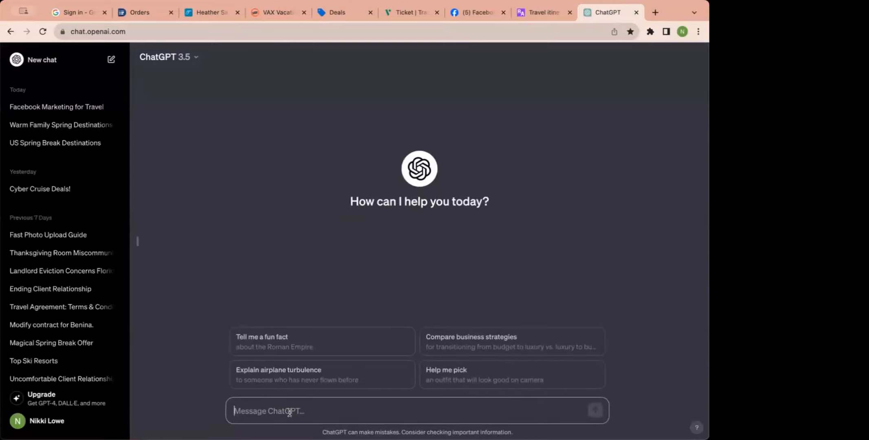
Step: Send ChatGPT a prompt asking for things to do for a winter wonderland holiday in London
type("i want to v")
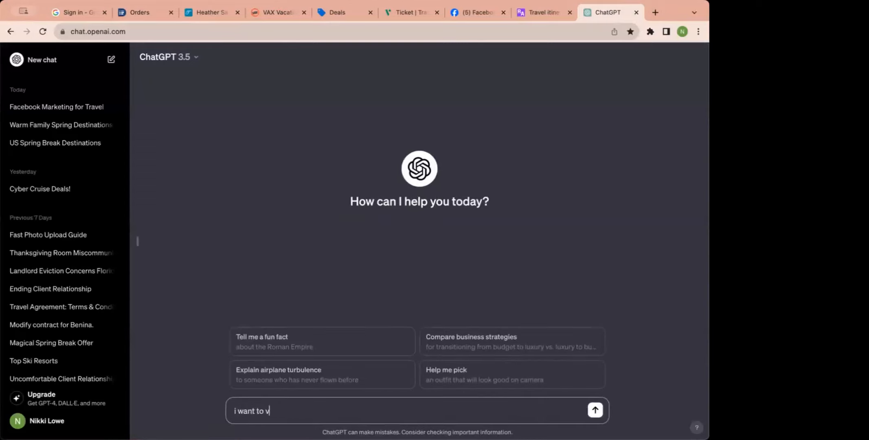
type("isit london for the holiday. give me")
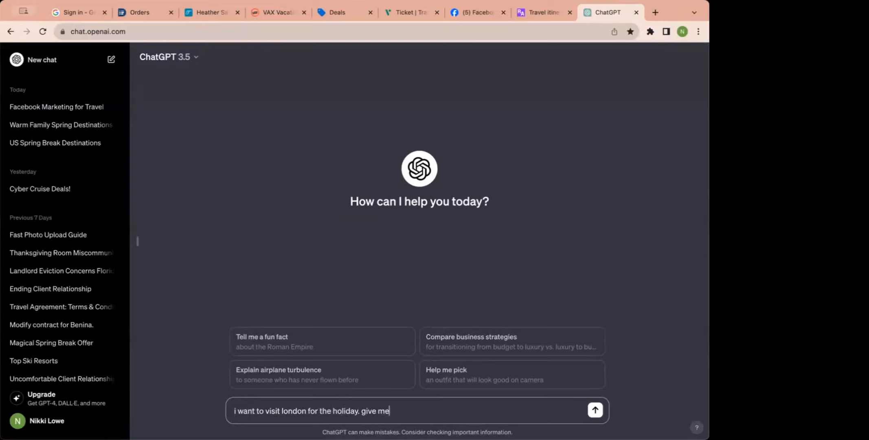
type("ideas for a")
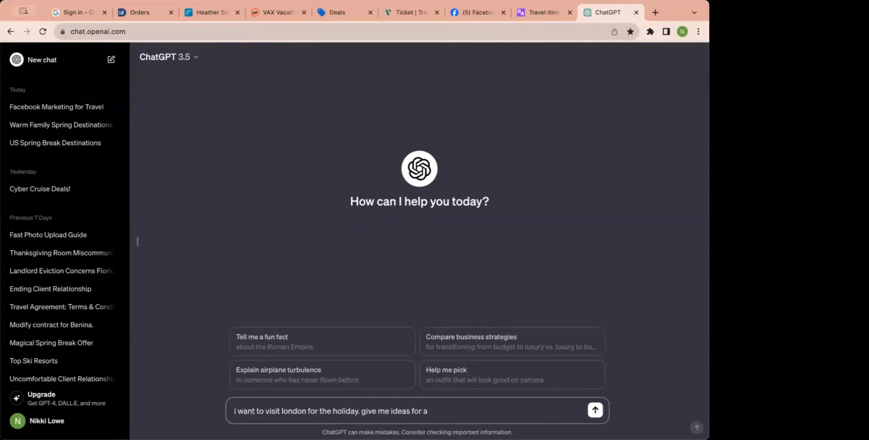
key("Backspace")
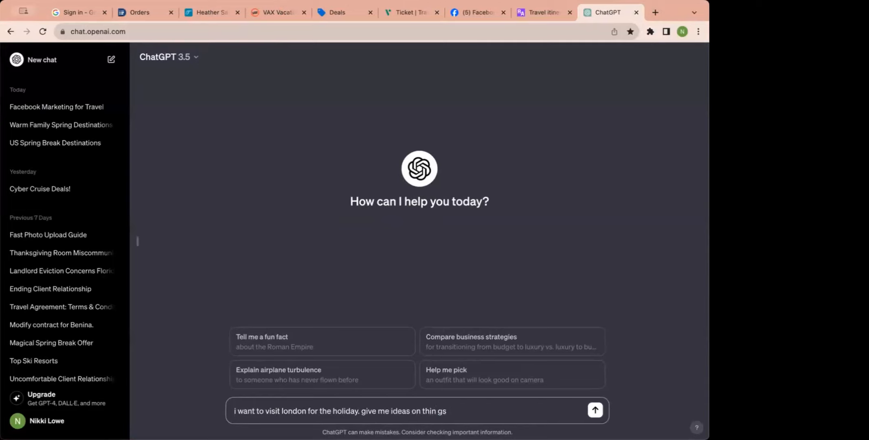
type("things to do for a")
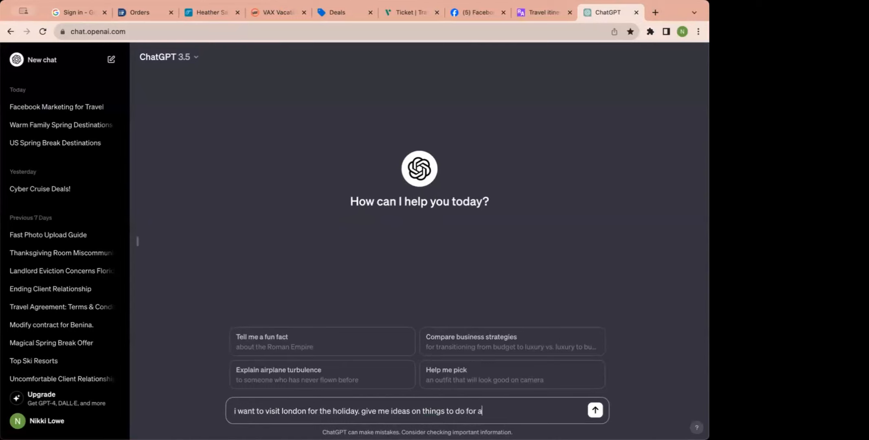
type("winter wonderland spectac")
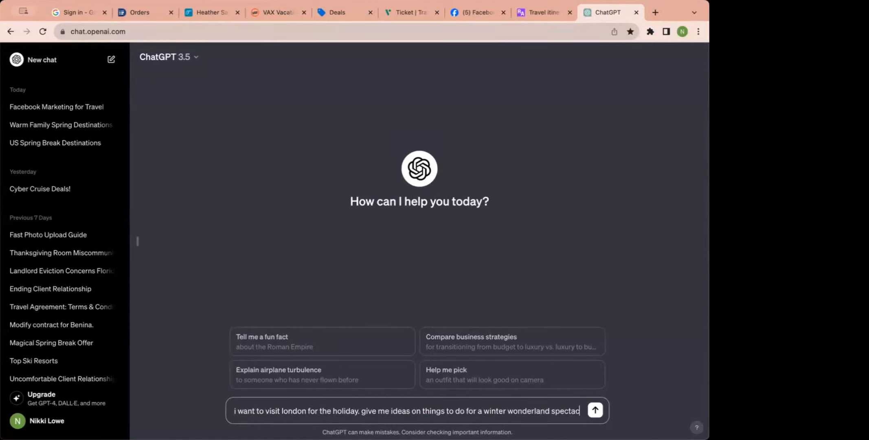
left_click(594, 411)
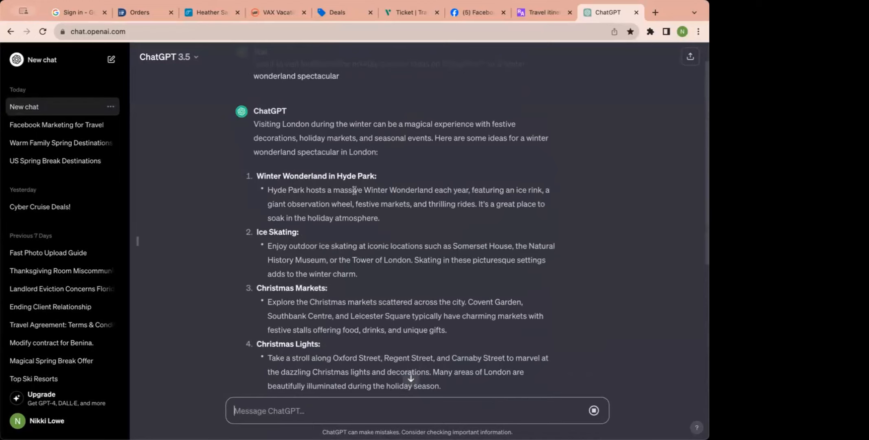
mouse_move(440, 184)
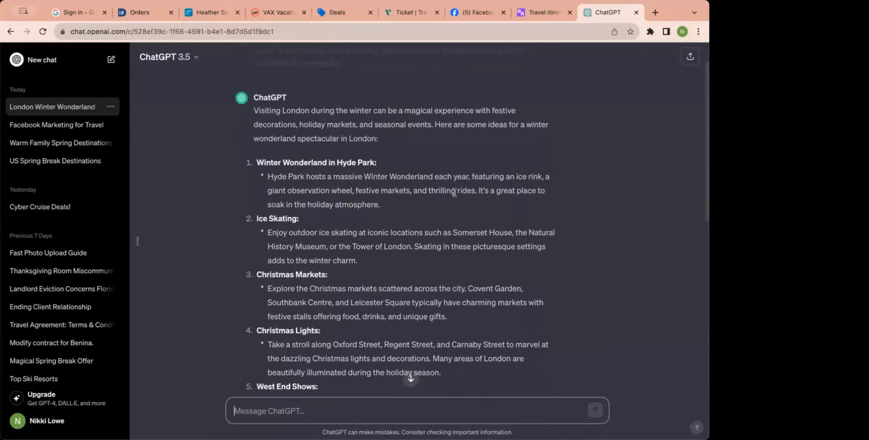
mouse_move(293, 170)
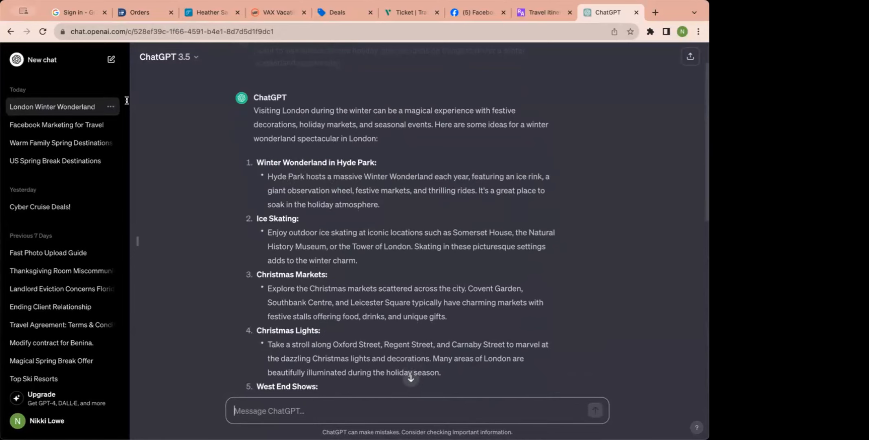
Step: Scroll through ChatGPT's numbered London winter list down to West End shows, afternoon tea, museums and a Thames cruise
scroll("down", 3)
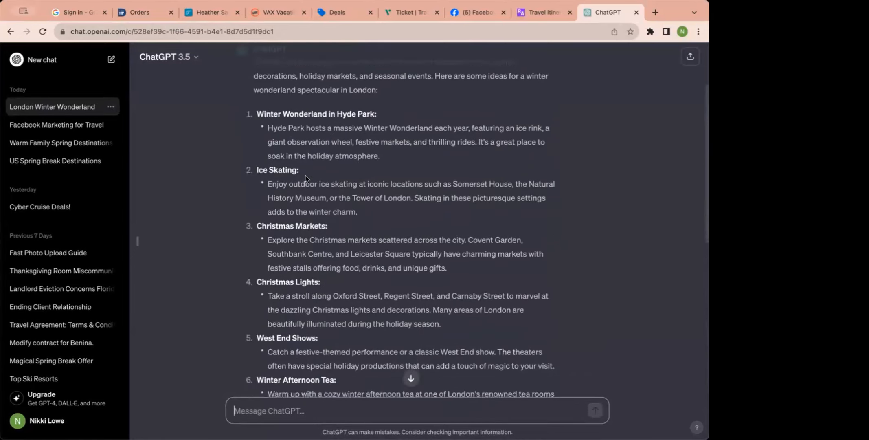
mouse_move(114, 128)
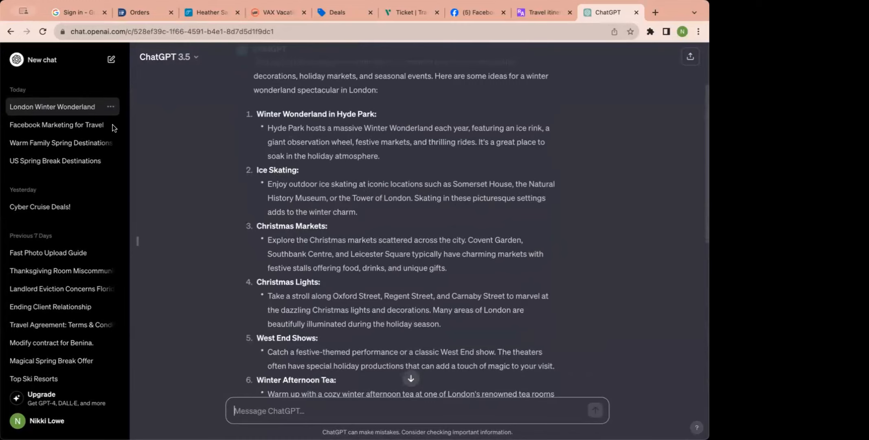
mouse_move(517, 188)
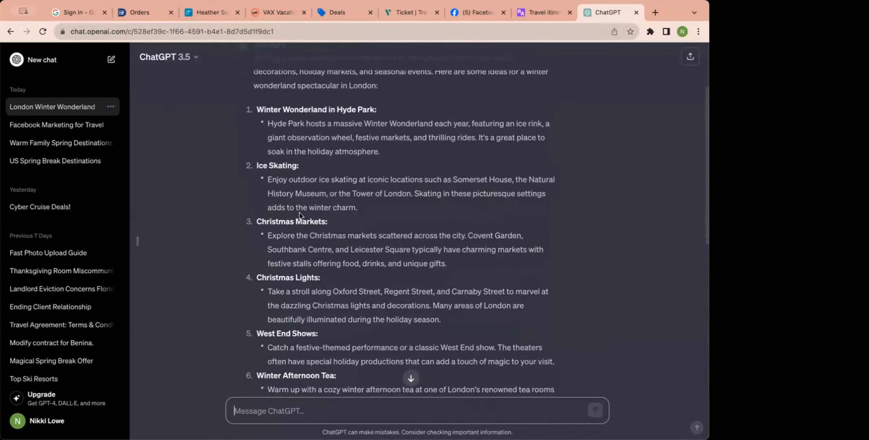
scroll("down", 3)
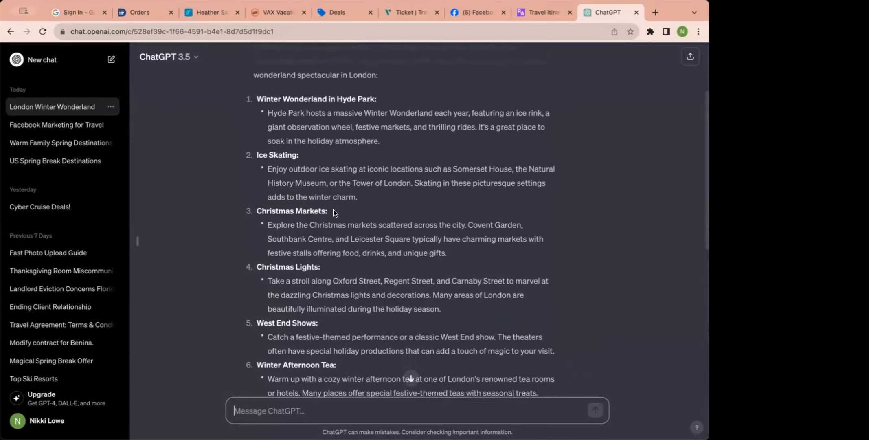
scroll("down", 3)
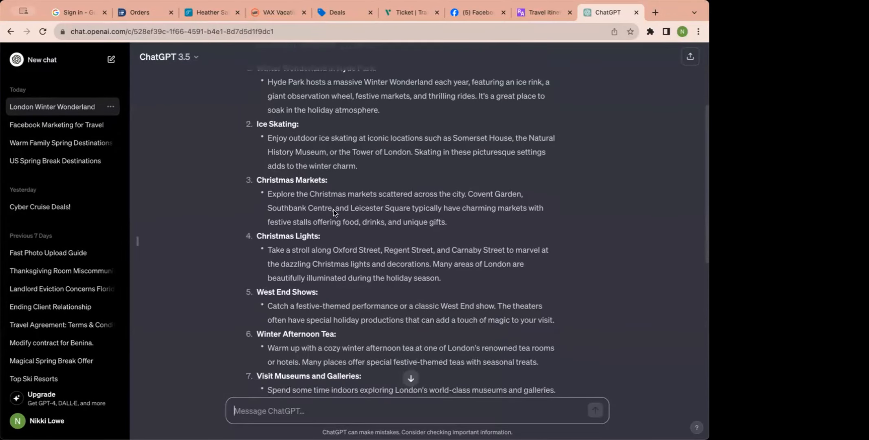
scroll("down", 3)
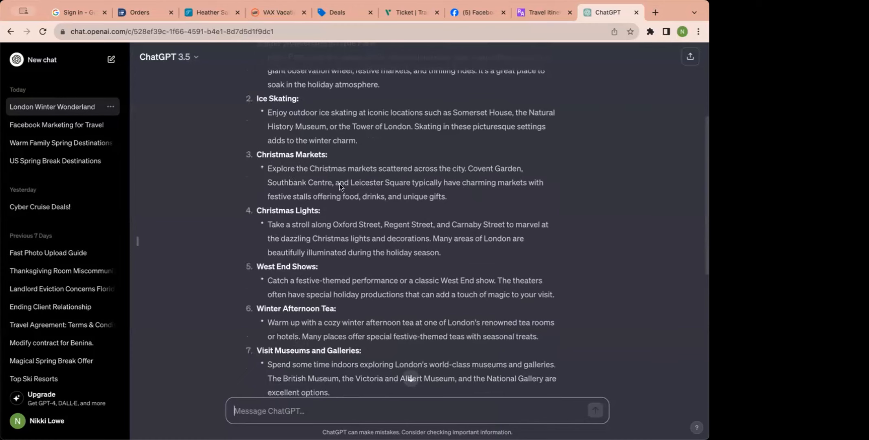
scroll("down", 3)
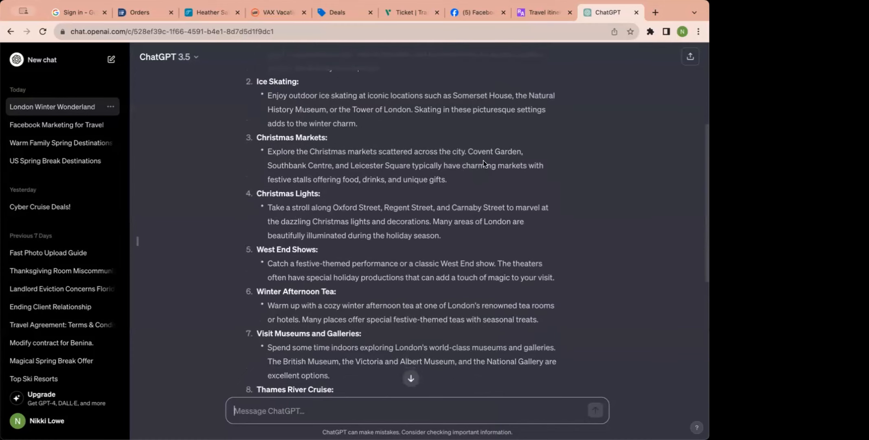